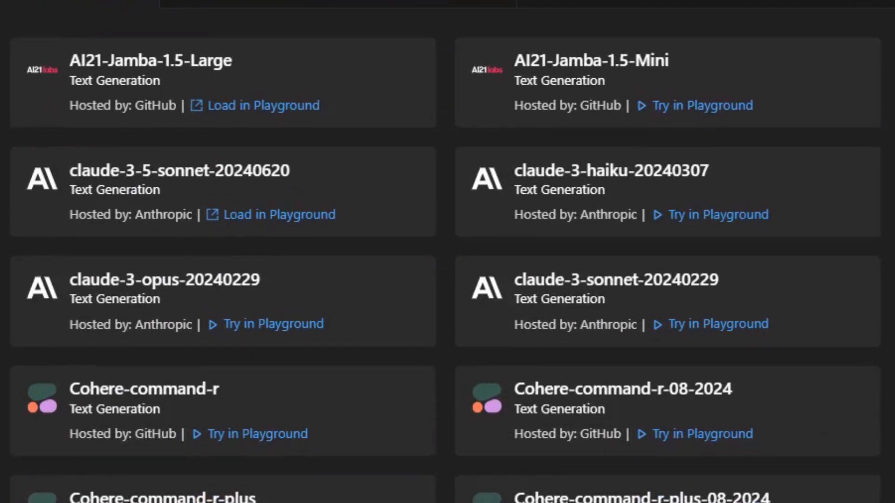
# - Scroll the AI Toolkit overview docs past Install and setup and Next steps, back up to Key features
pyautogui.scroll(-3)
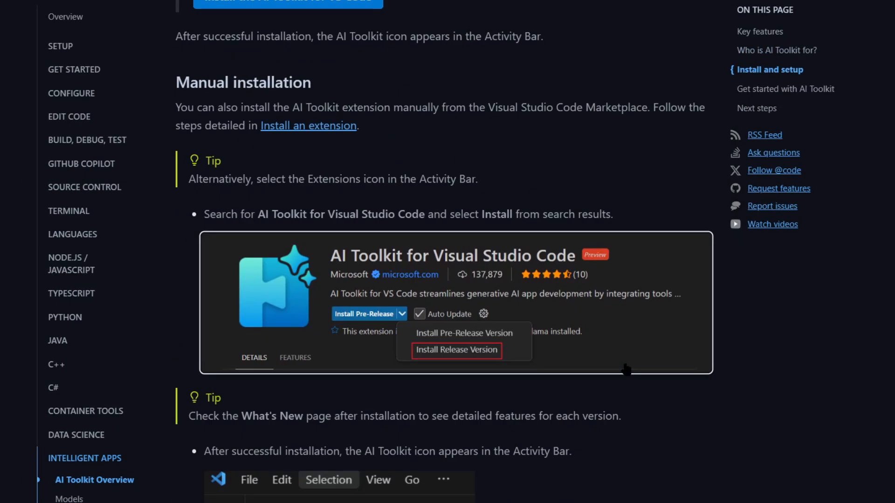
pyautogui.click(222, 314)
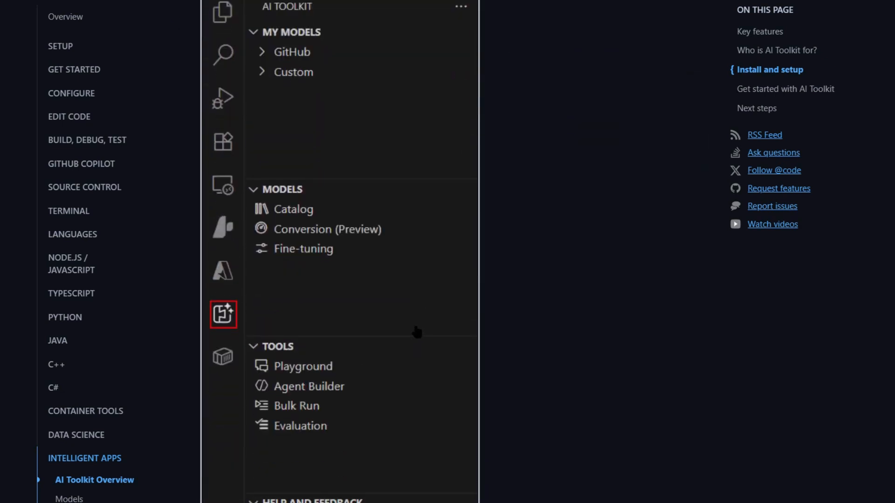
pyautogui.scroll(-3)
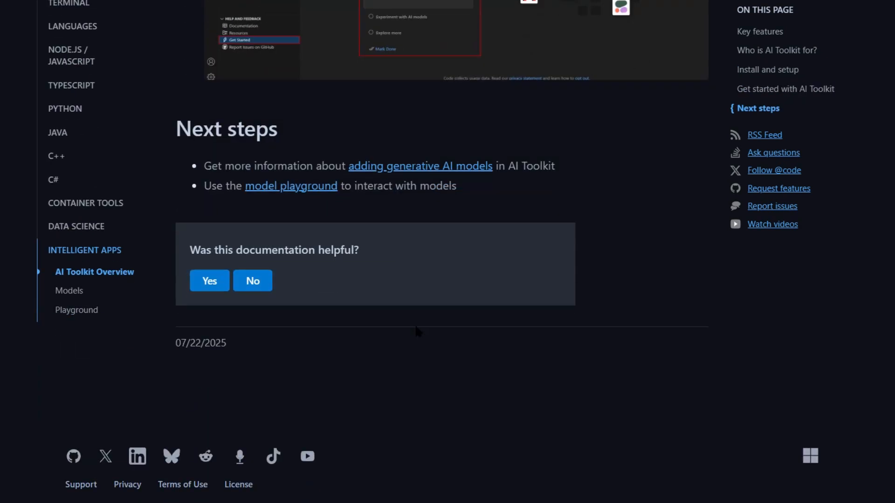
pyautogui.scroll(3)
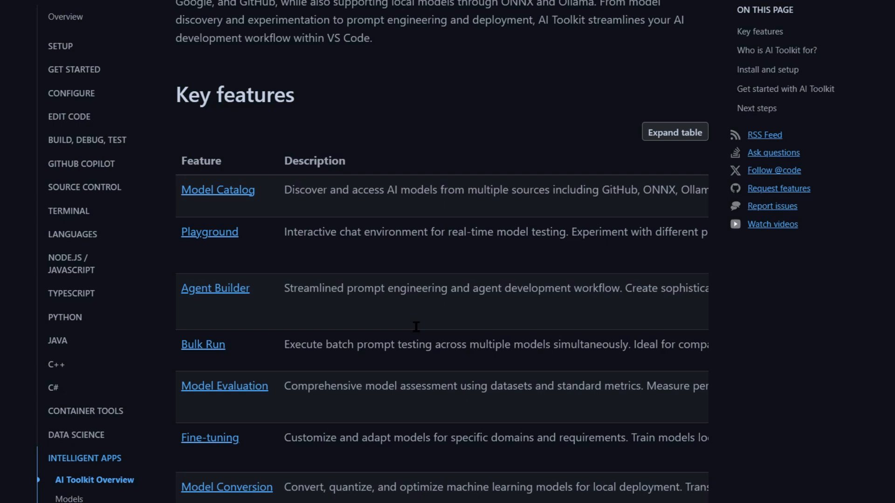
# - Ask the model for a Python quicksort function, code only, and send it
pyautogui.write('can you create a python function for quicks')
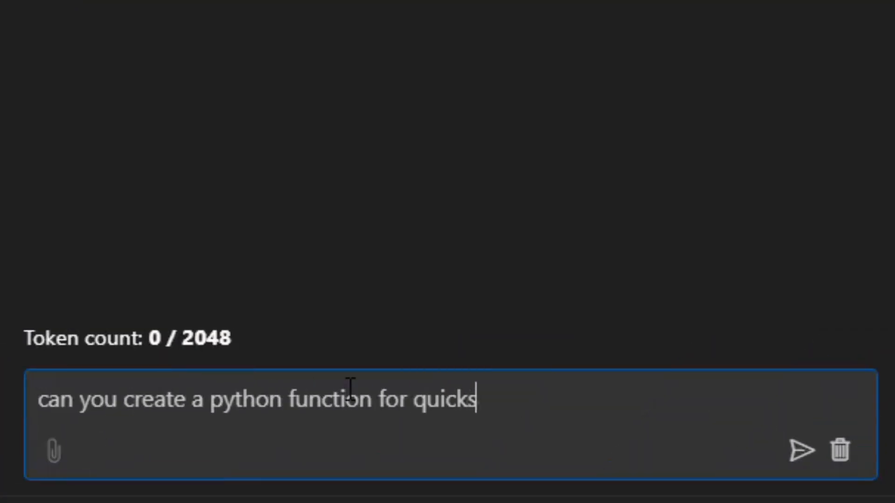
pyautogui.write('ort? output only the co')
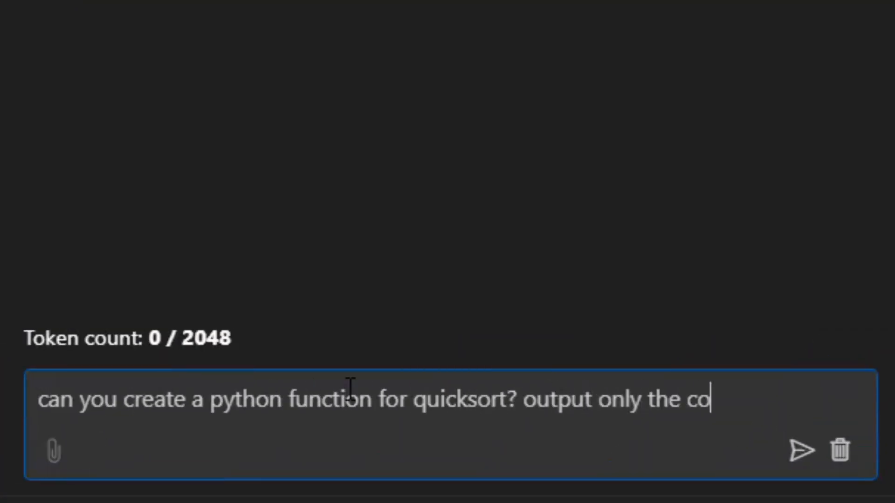
pyautogui.click(798, 450)
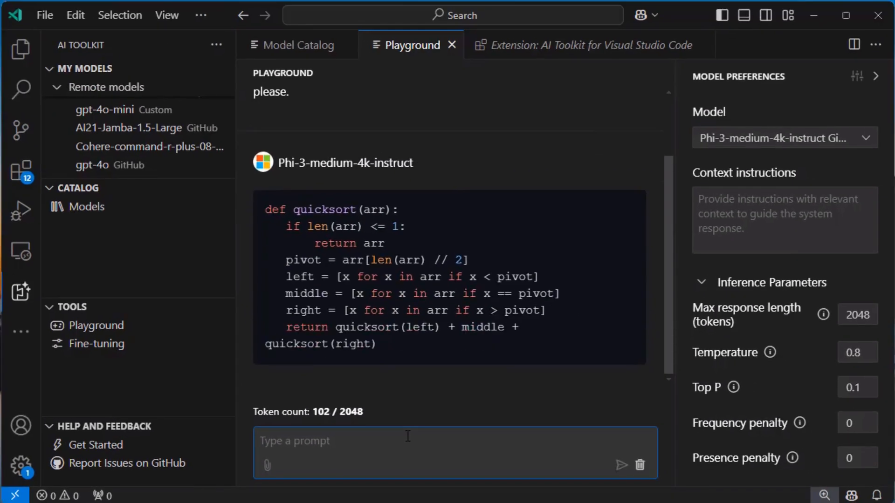
# - Switch to Meta-Llama-3-70B-Instruct and submit the code-quality evaluation of the quicksort function
pyautogui.click(782, 138)
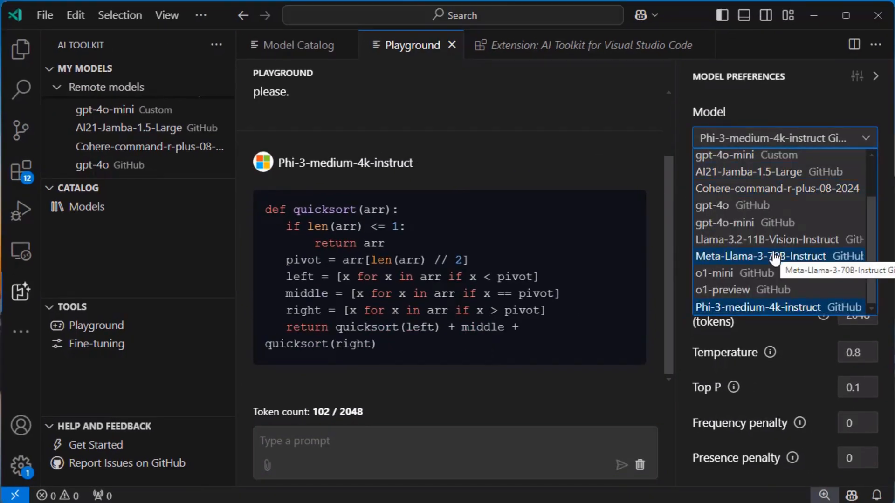
pyautogui.click(773, 255)
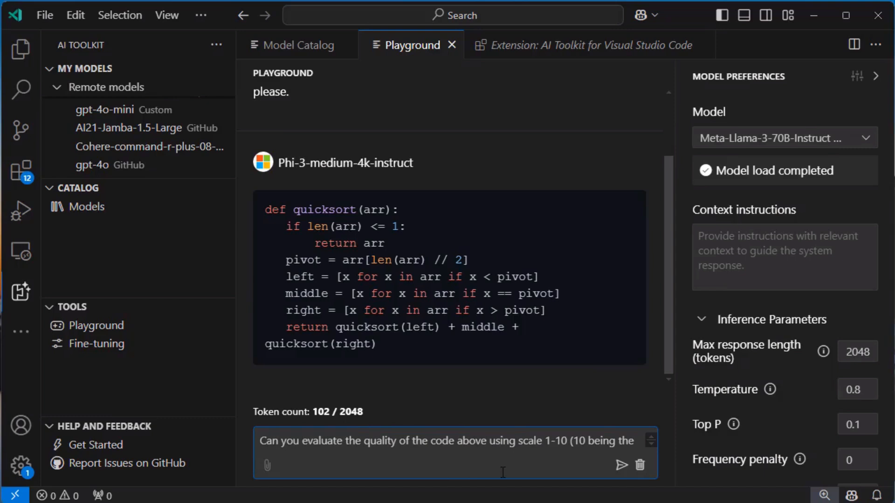
pyautogui.click(621, 465)
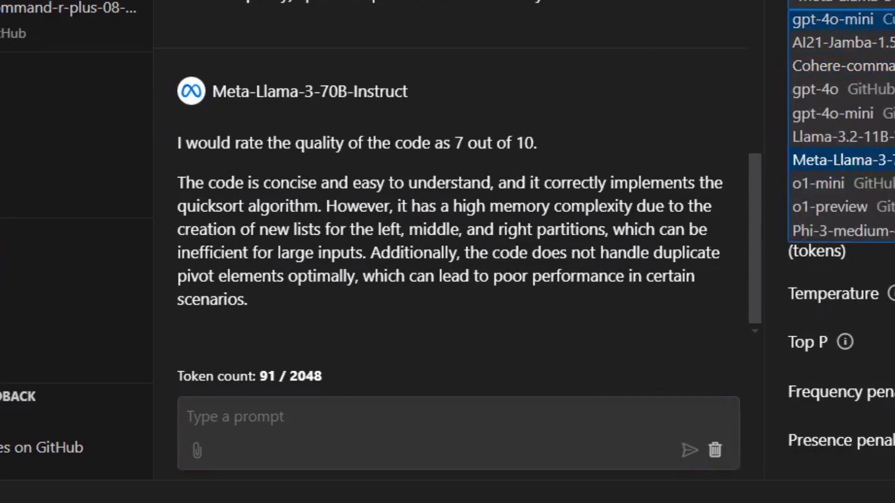
pyautogui.click(196, 450)
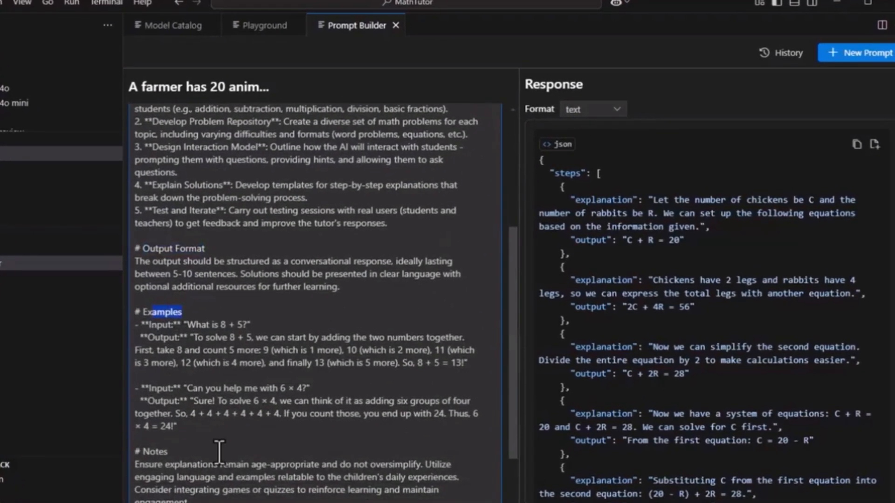
# - Review the math-tutor response and generate Python code for the prompt via View Code
pyautogui.scroll(-3)
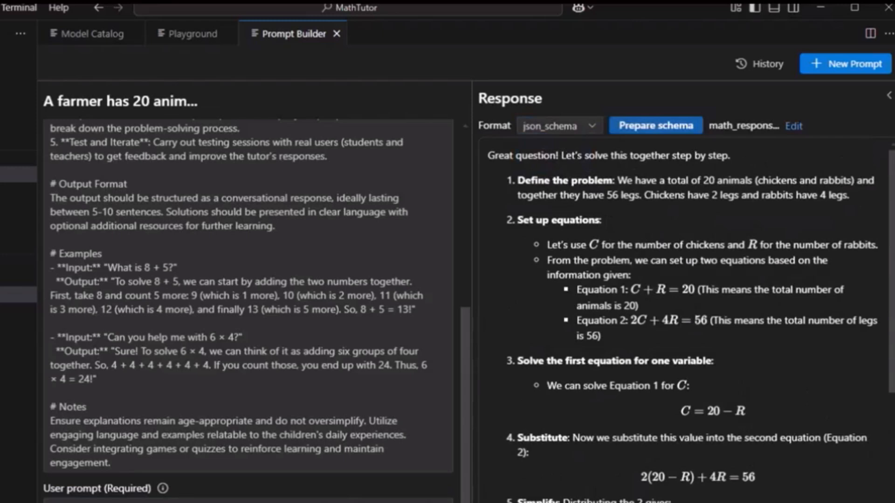
pyautogui.click(655, 126)
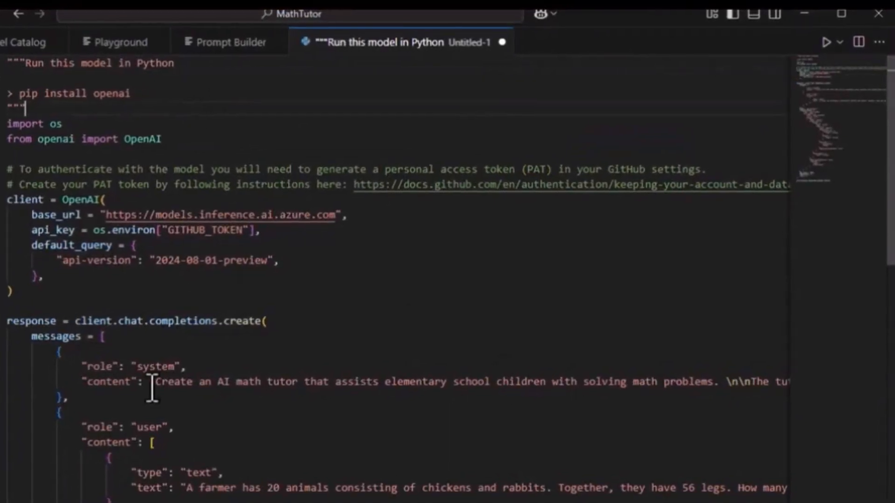
# - Scroll the Agent Builder page while setting up the new agent's code language
pyautogui.scroll(-3)
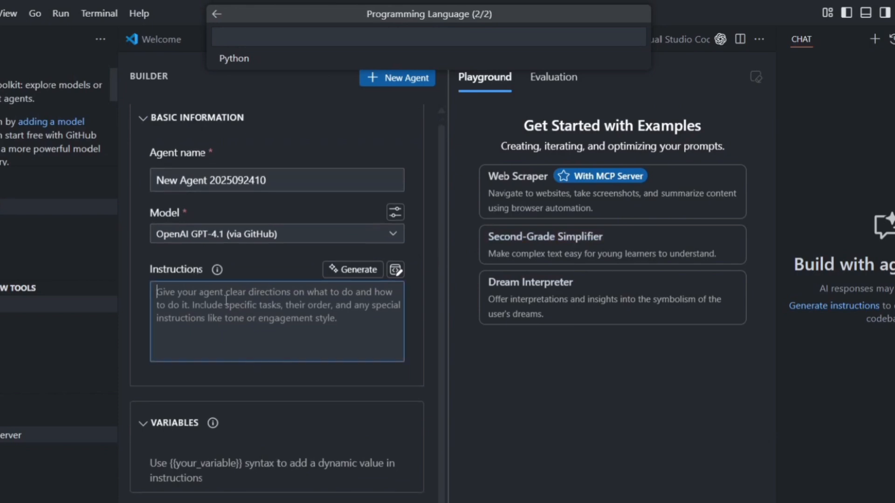
pyautogui.moveTo(189, 242)
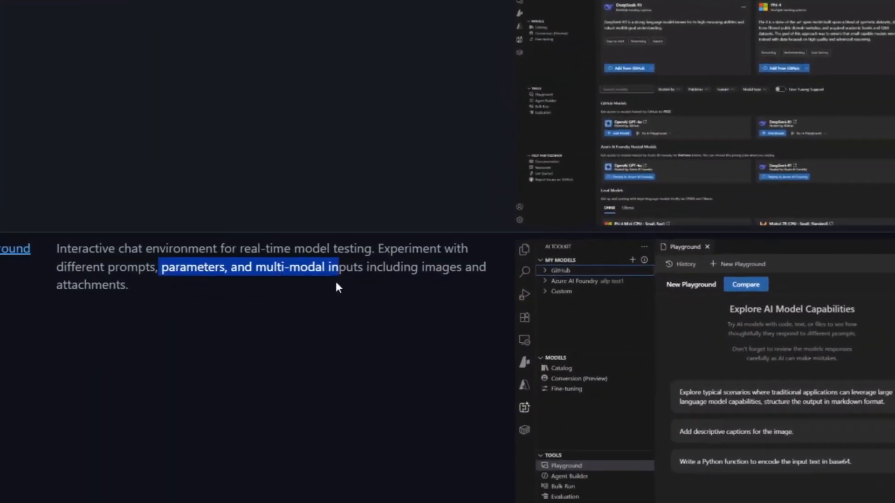
# - Scroll through the Explore models in AI Toolkit documentation page
pyautogui.scroll(-3)
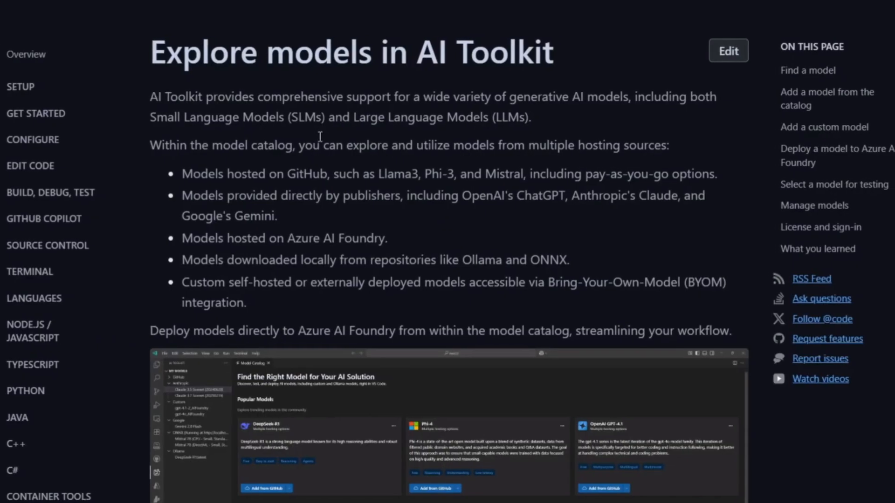
pyautogui.scroll(-3)
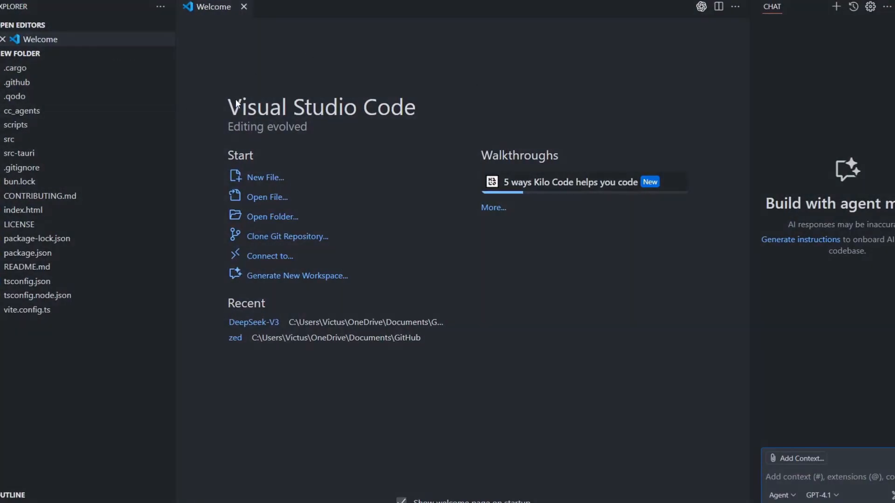
pyautogui.moveTo(29, 88)
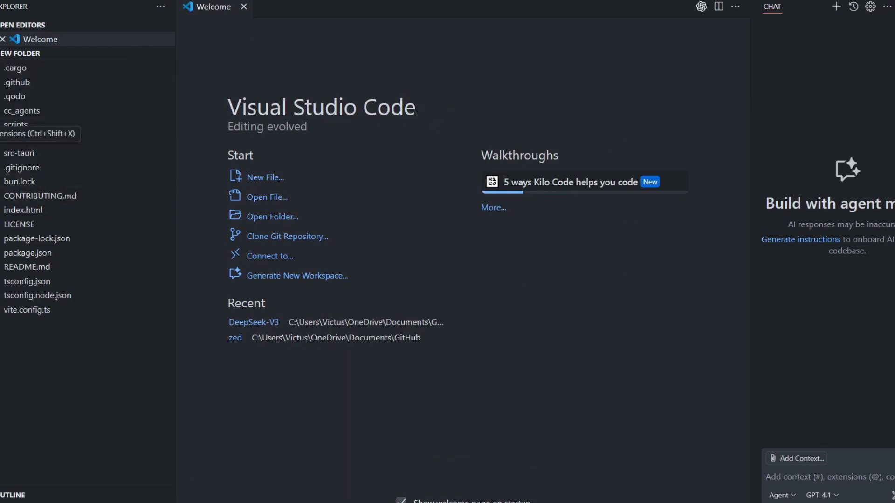
# - Find 'AI toolkit' in the Extensions marketplace and install AI Toolkit for Visual Studio Code
pyautogui.click(3, 134)
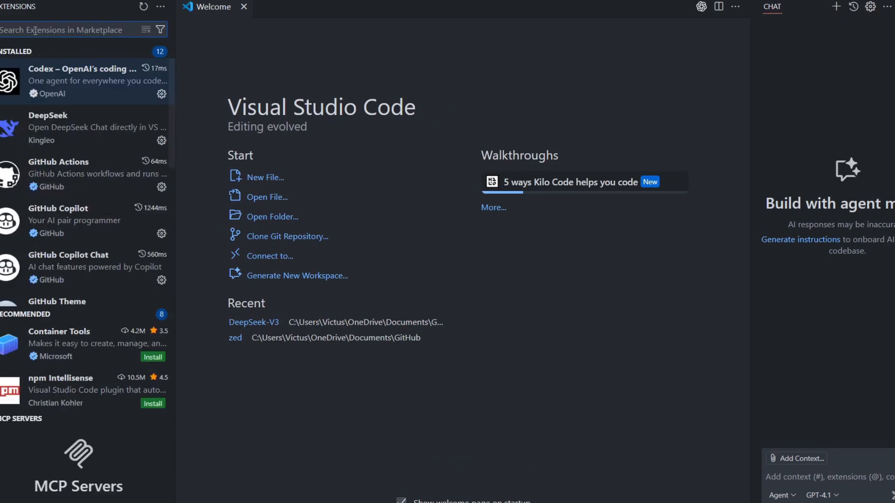
pyautogui.write('AI toolkit')
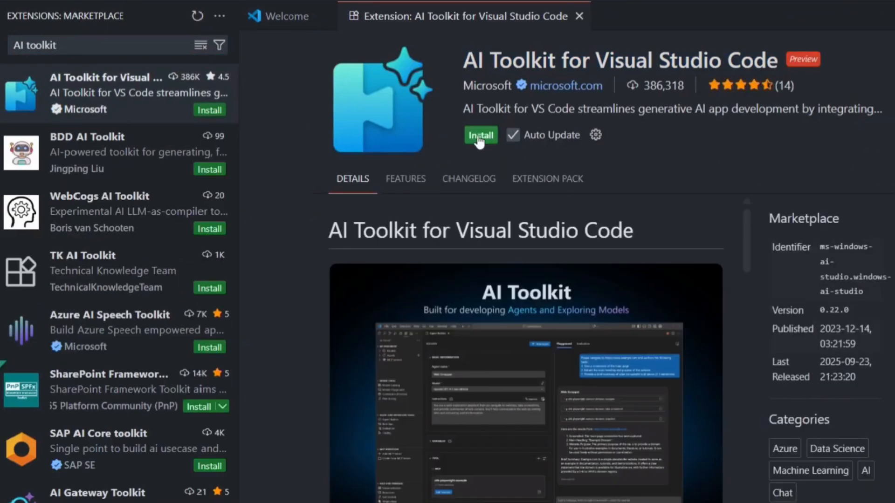
pyautogui.click(480, 134)
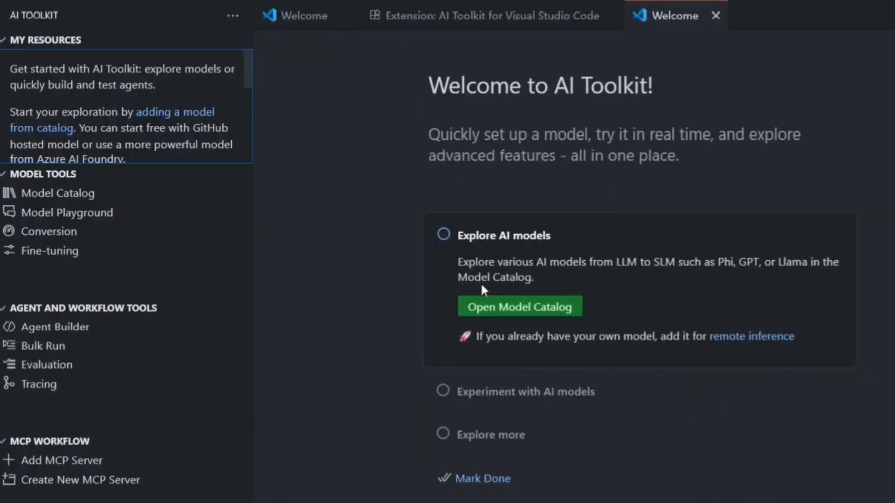
# - Tick off Explore AI models, browse the model catalog and add OpenAI GPT-5 from GitHub
pyautogui.click(443, 235)
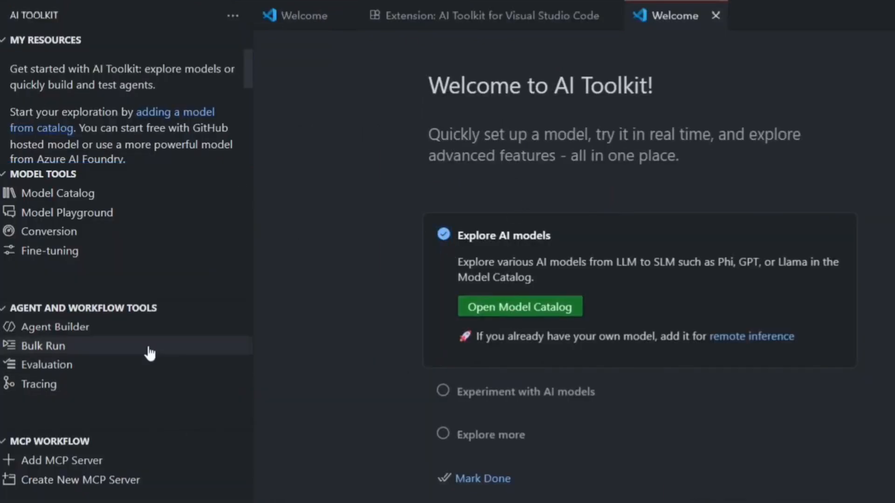
pyautogui.click(519, 307)
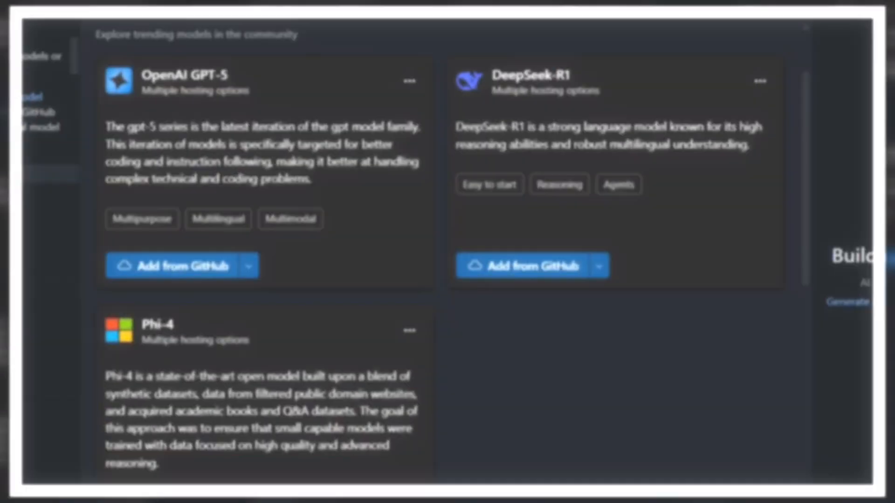
pyautogui.scroll(3)
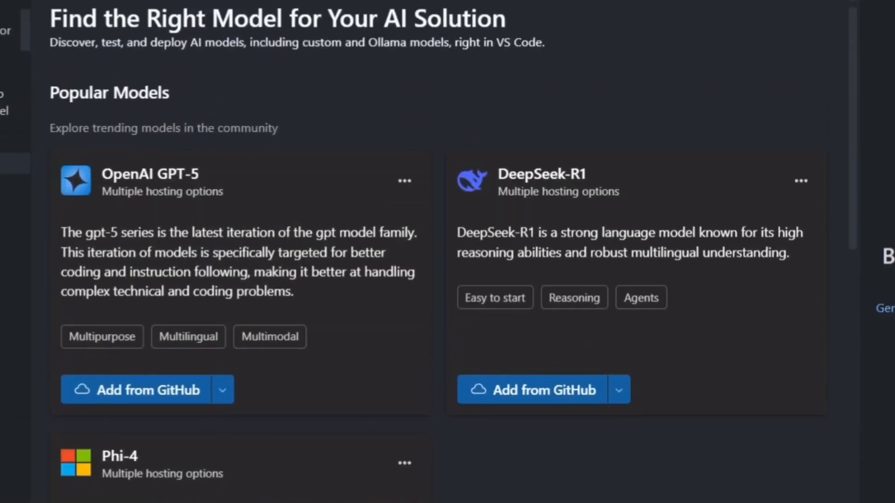
pyautogui.scroll(-3)
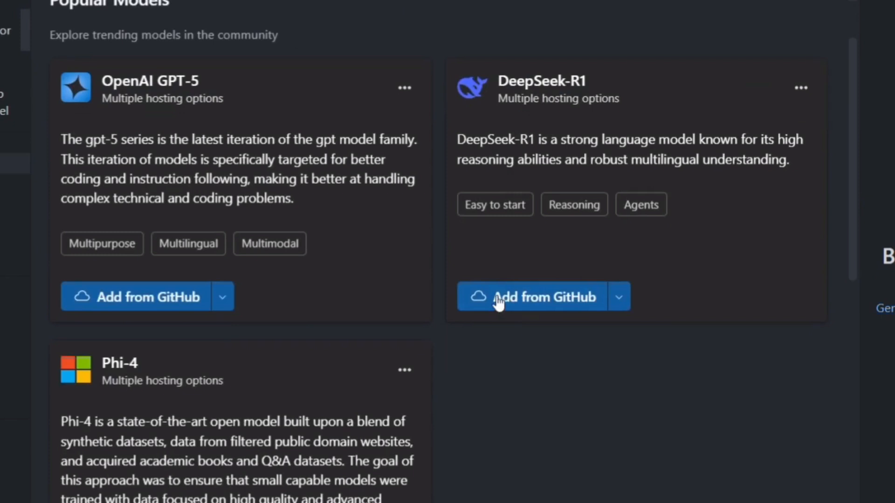
pyautogui.moveTo(424, 263)
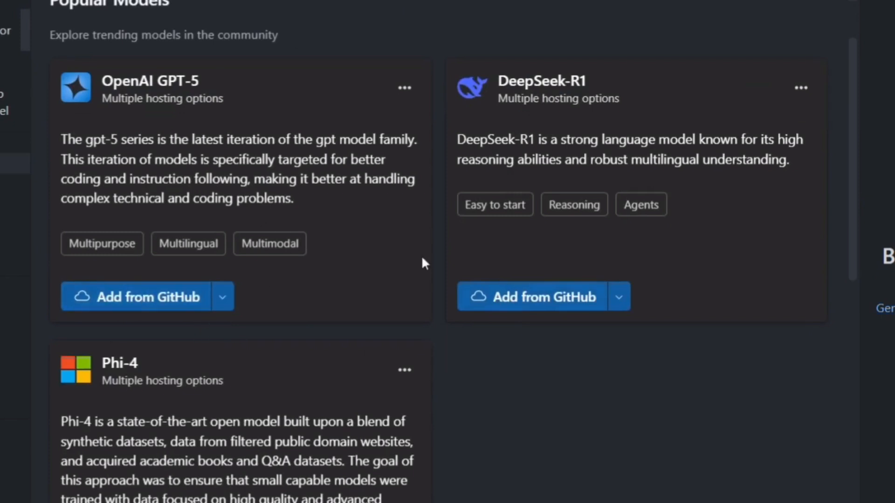
pyautogui.click(134, 296)
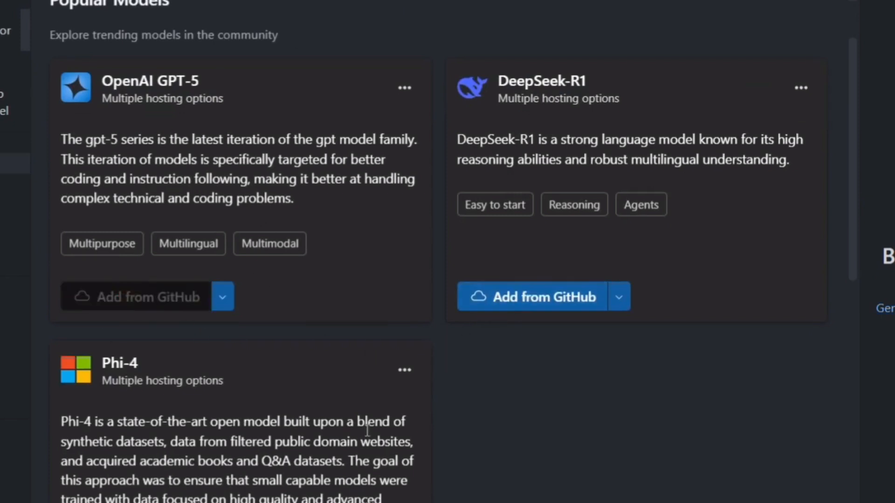
# - Browse the catalog's full More Models list before opening GPT-5 in the Playground
pyautogui.scroll(-3)
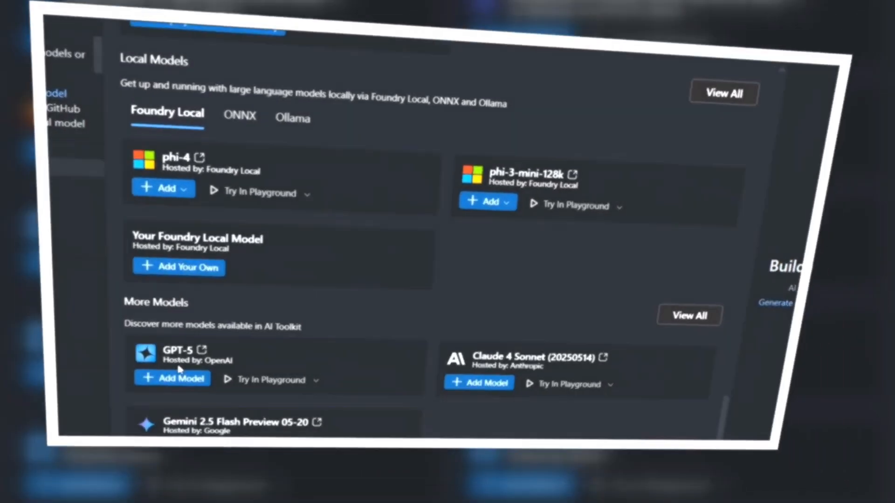
pyautogui.click(688, 316)
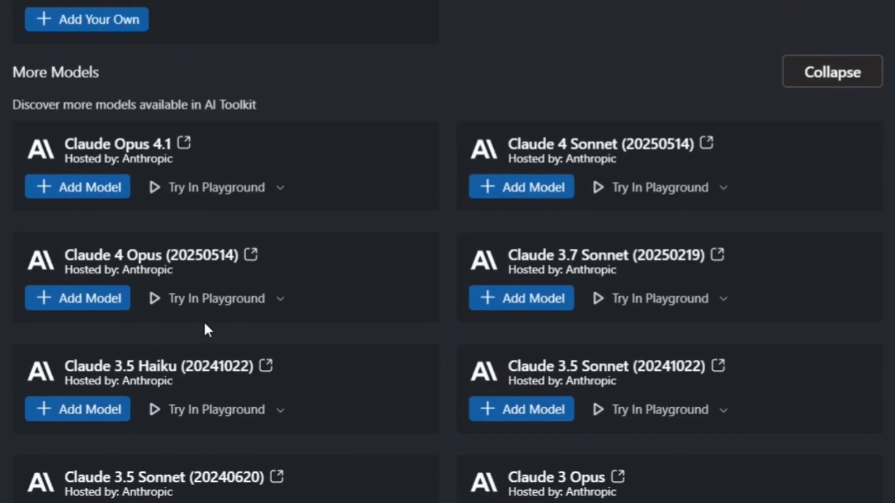
pyautogui.scroll(3)
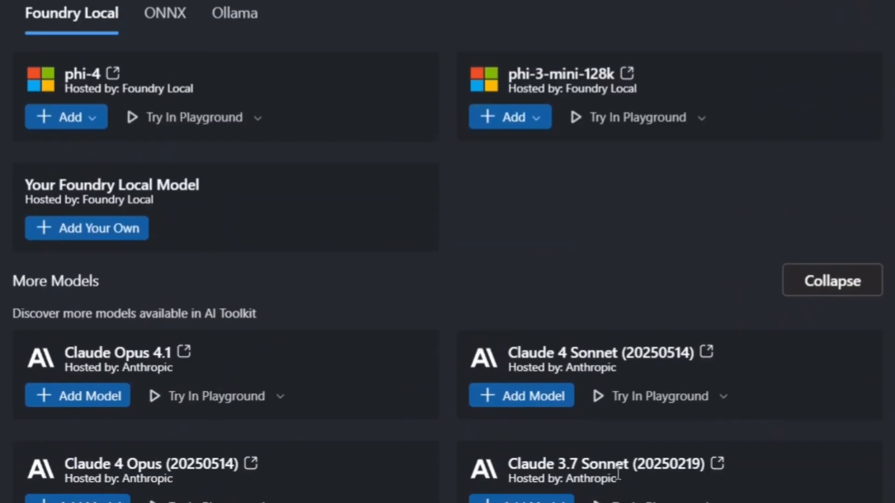
pyautogui.scroll(-3)
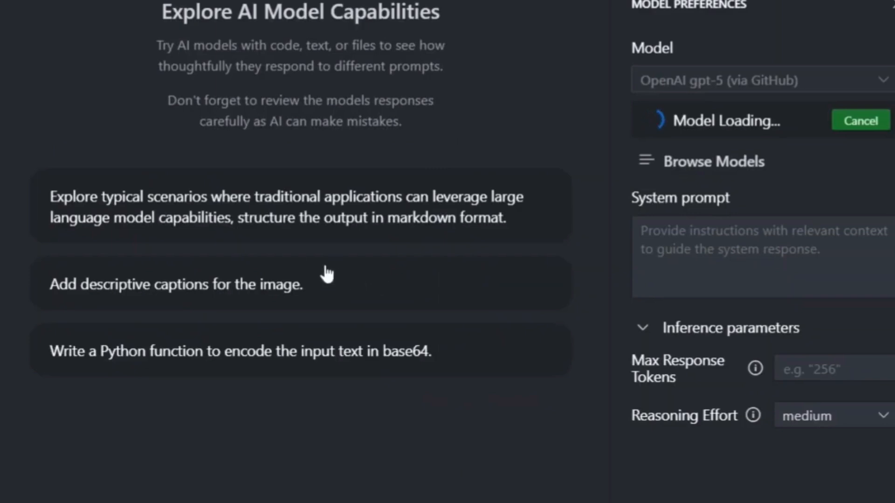
pyautogui.moveTo(240, 330)
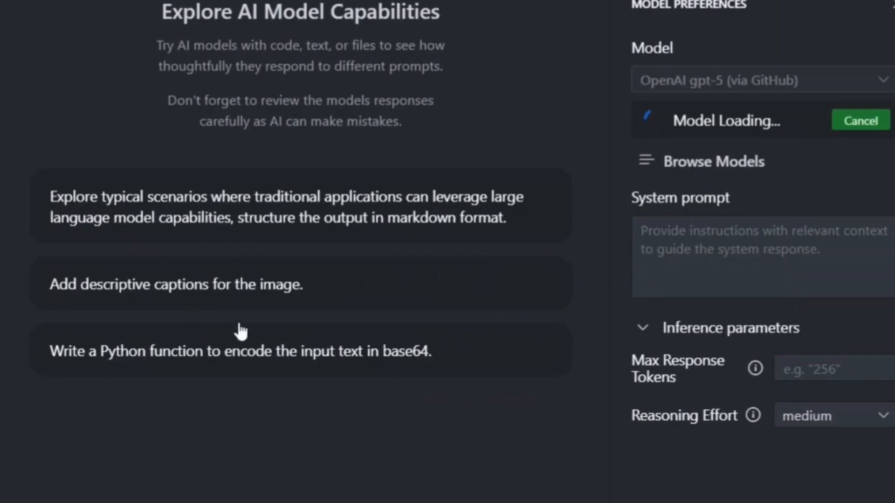
# - Send the base64 Python function sample prompt to gpt-5 and set reasoning effort to low
pyautogui.click(713, 161)
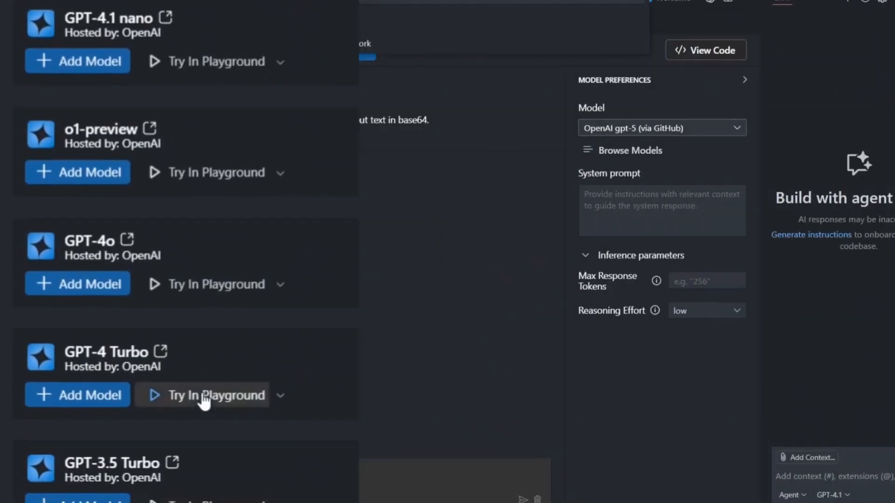
pyautogui.click(218, 396)
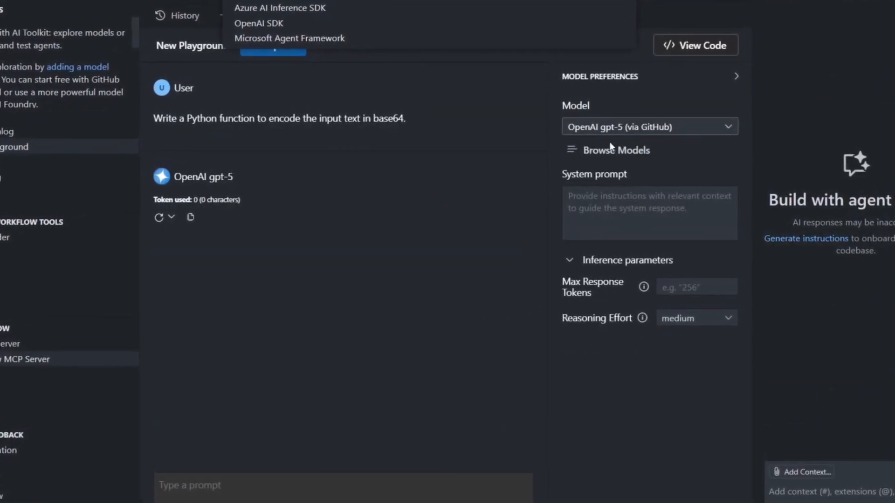
pyautogui.click(649, 126)
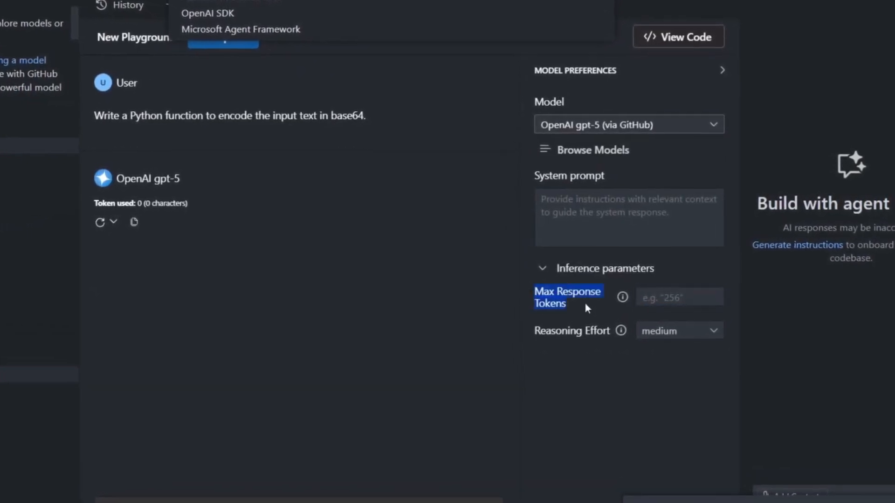
pyautogui.click(679, 329)
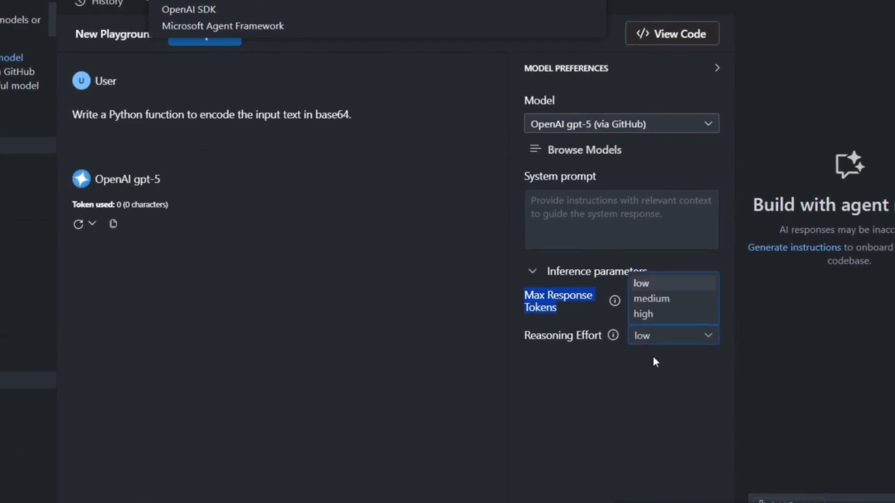
pyautogui.click(655, 361)
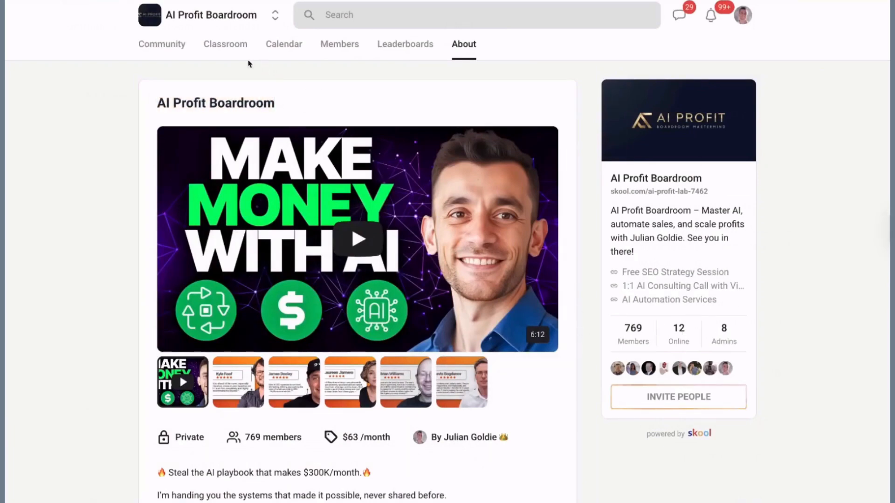
# - Browse the Skool Classroom courses, then return to the Community feed and open a post
pyautogui.click(224, 44)
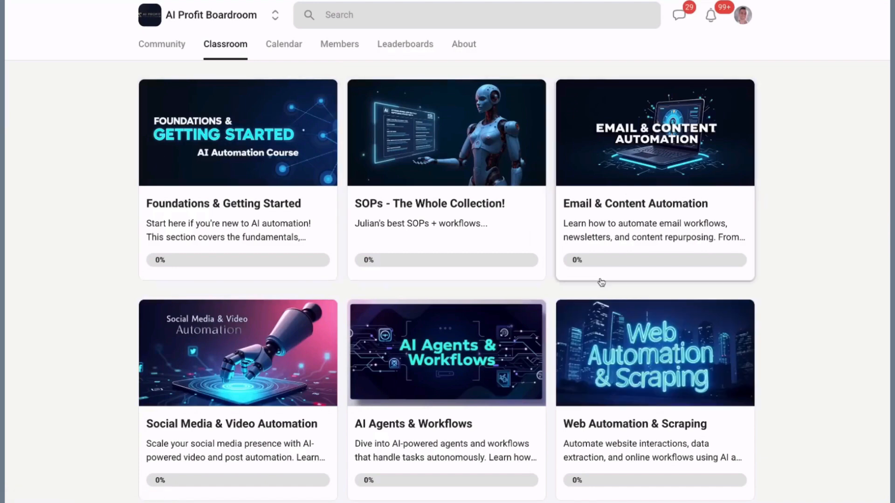
pyautogui.scroll(-3)
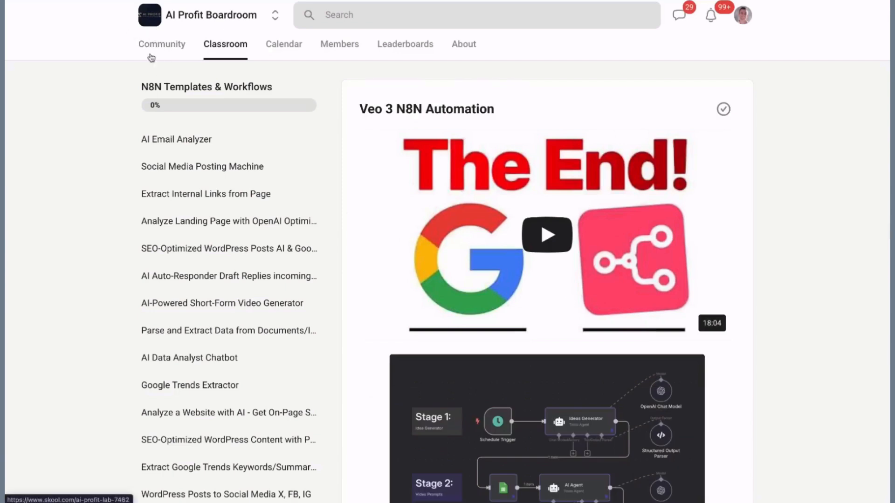
pyautogui.click(161, 44)
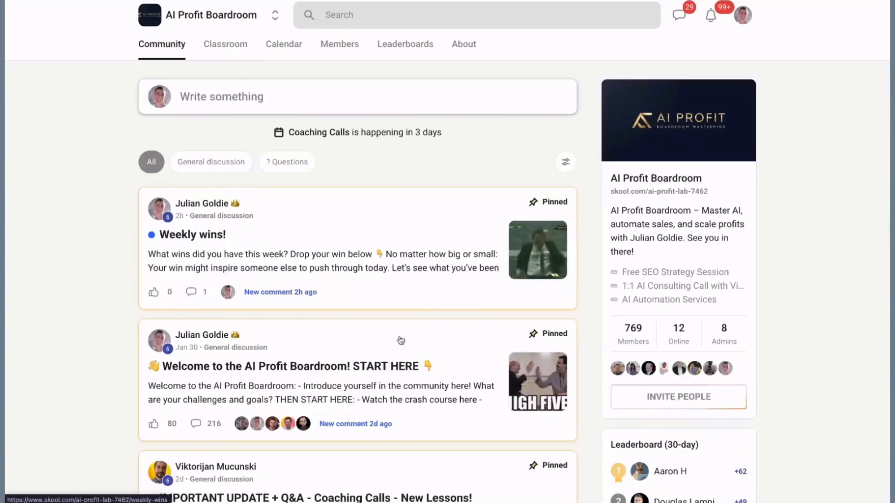
pyautogui.click(210, 235)
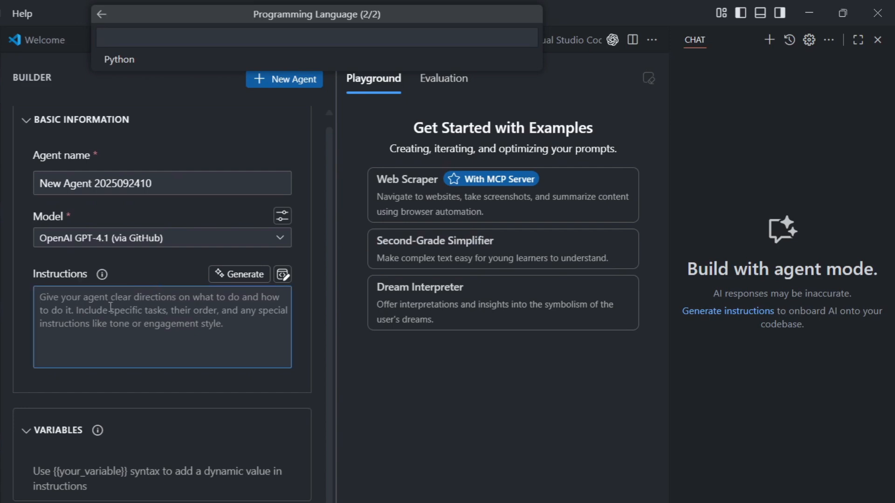
pyautogui.moveTo(71, 247)
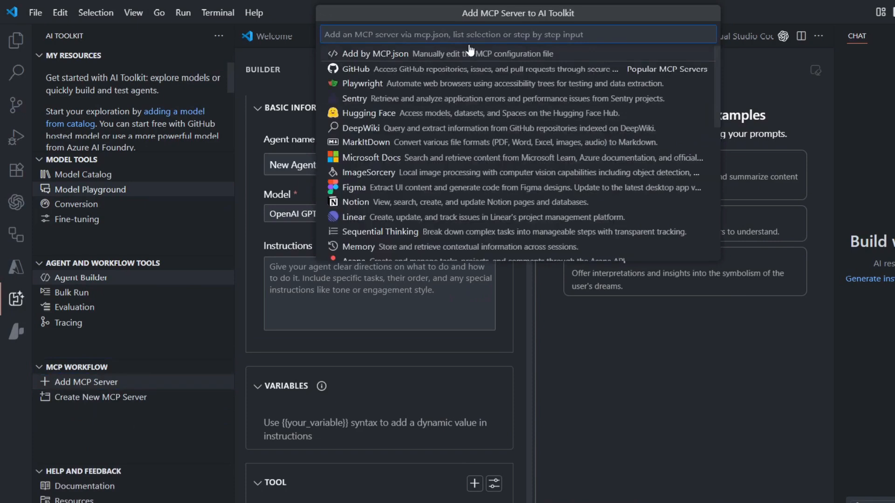
# - Choose GitHub as the MCP server to add, reaching the server ID prompt prefilled with github
pyautogui.click(355, 68)
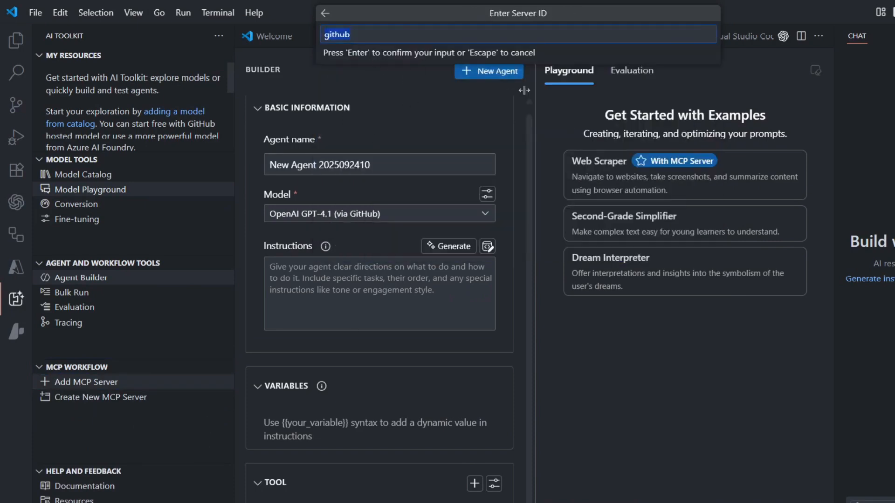
pyautogui.moveTo(476, 35)
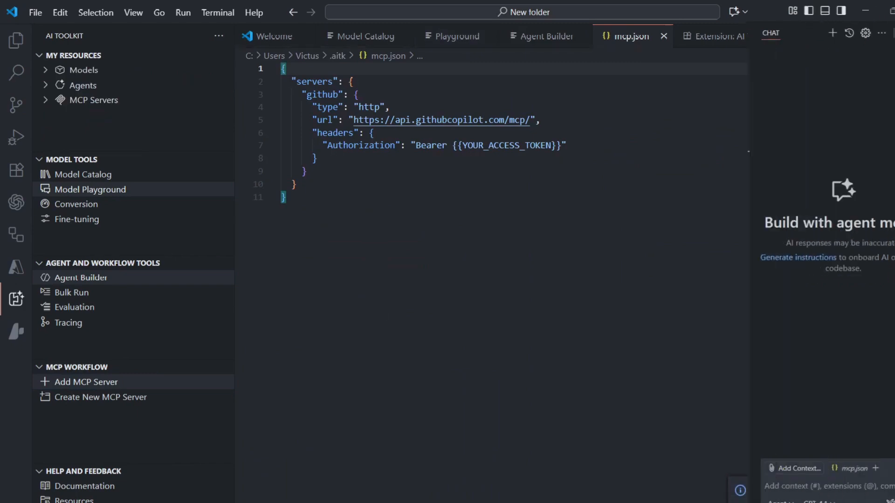
# - Attach mcp.json with the GitHub MCP server settings as chat context via Files & Folders
pyautogui.click(86, 382)
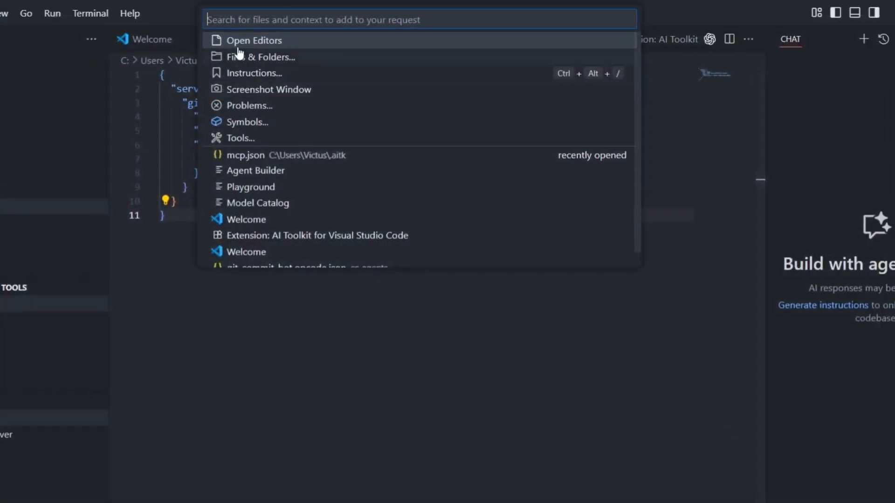
pyautogui.click(261, 57)
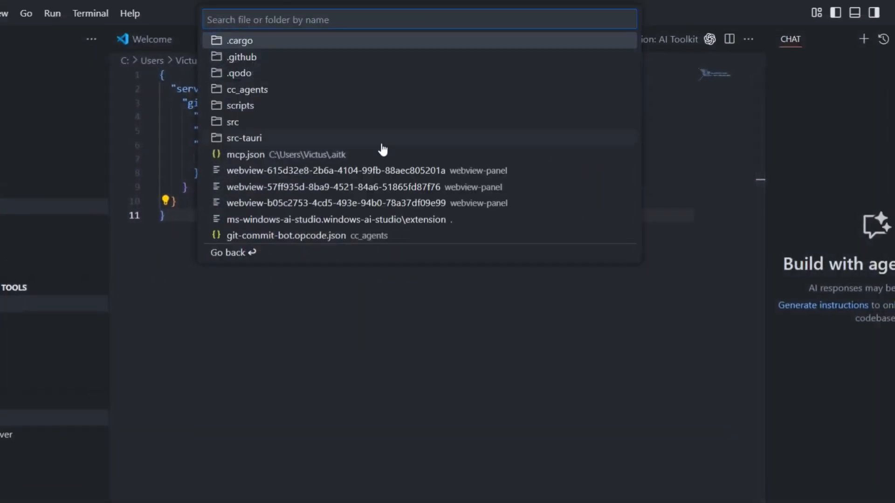
pyautogui.click(245, 154)
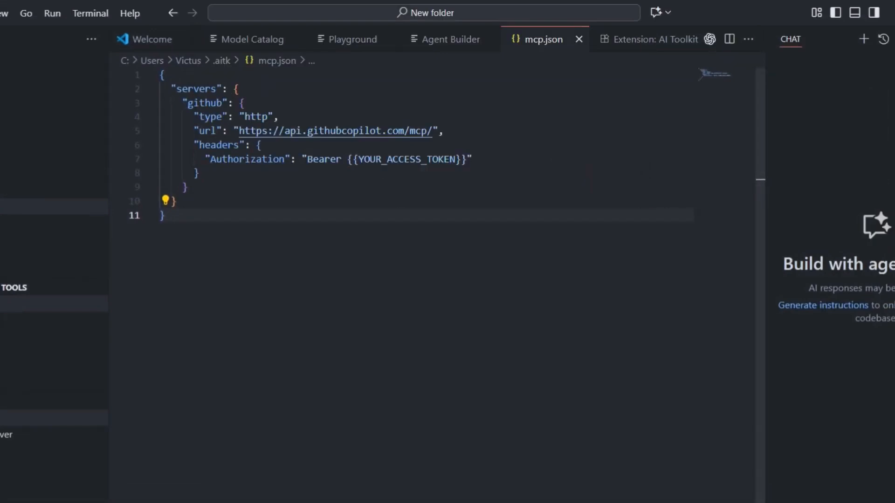
pyautogui.click(746, 470)
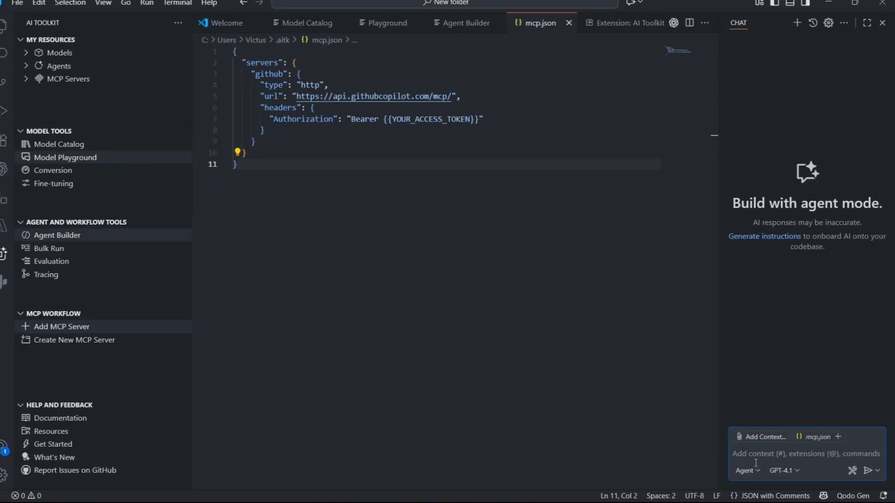
# - Send a chat request for a CSV upload form, backend CSV processing, validation, sanitization and tests
pyautogui.write('create the upload form, write the backend logic to process the CSV, add data validation and sanitization, write comprehensive tests,')
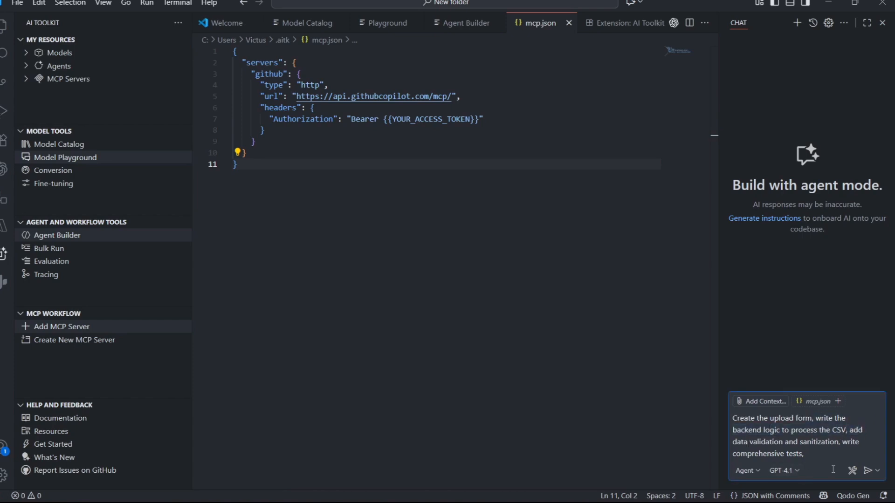
pyautogui.click(851, 470)
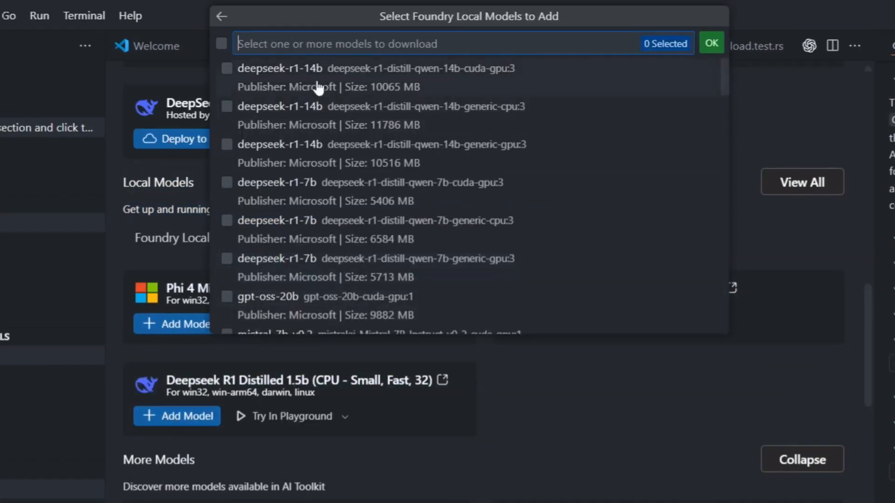
# - Scroll through the Foundry Local model picker and confirm OK with nothing selected
pyautogui.scroll(-3)
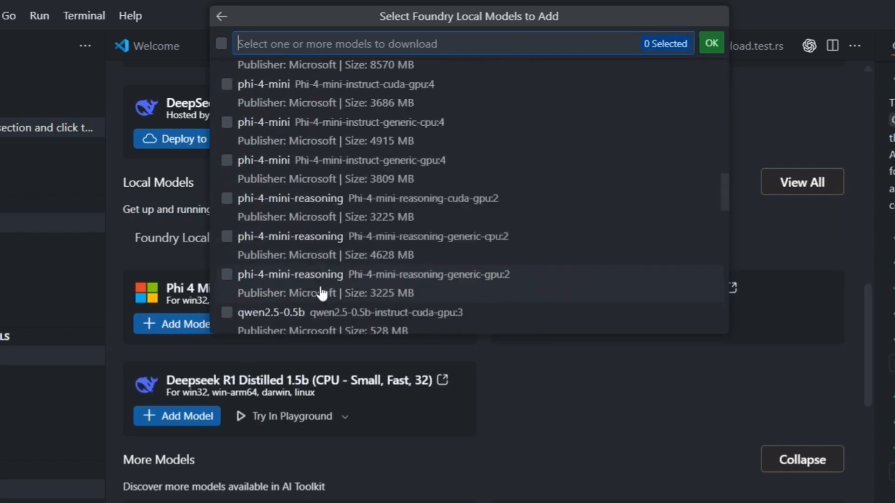
pyautogui.scroll(-3)
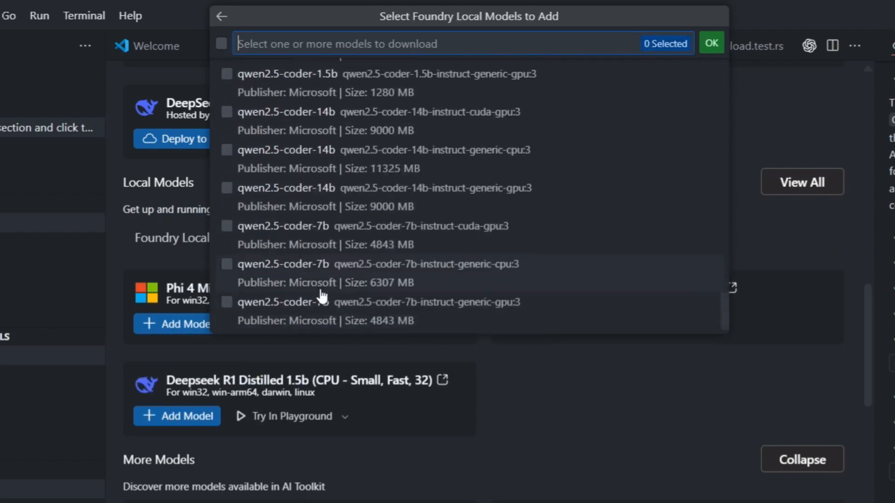
pyautogui.scroll(-3)
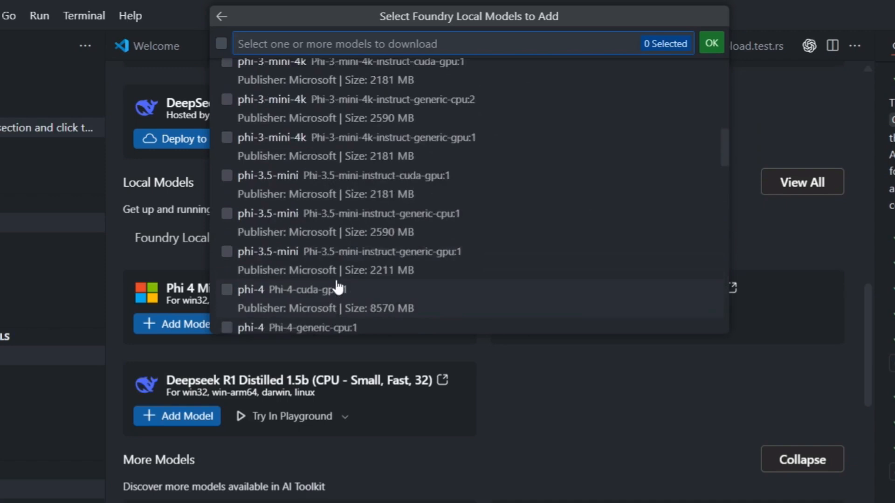
pyautogui.scroll(-3)
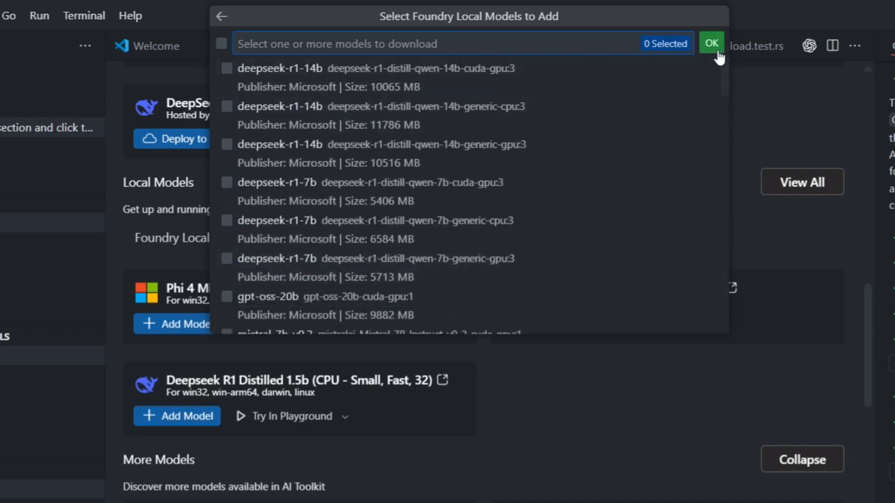
pyautogui.click(226, 106)
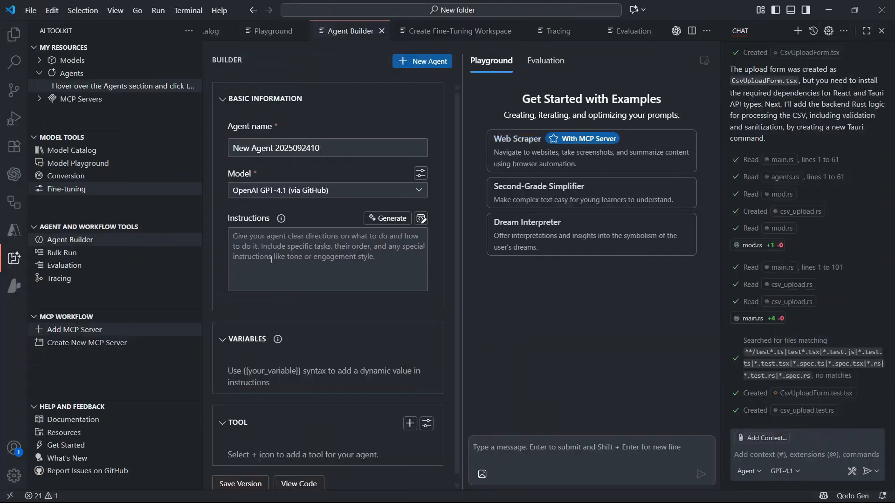
pyautogui.write('Create files and sort o')
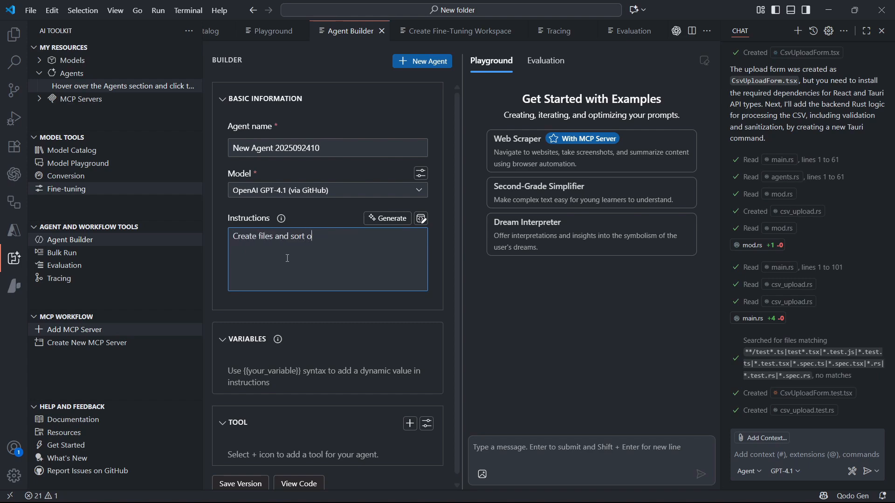
pyautogui.write('ut the')
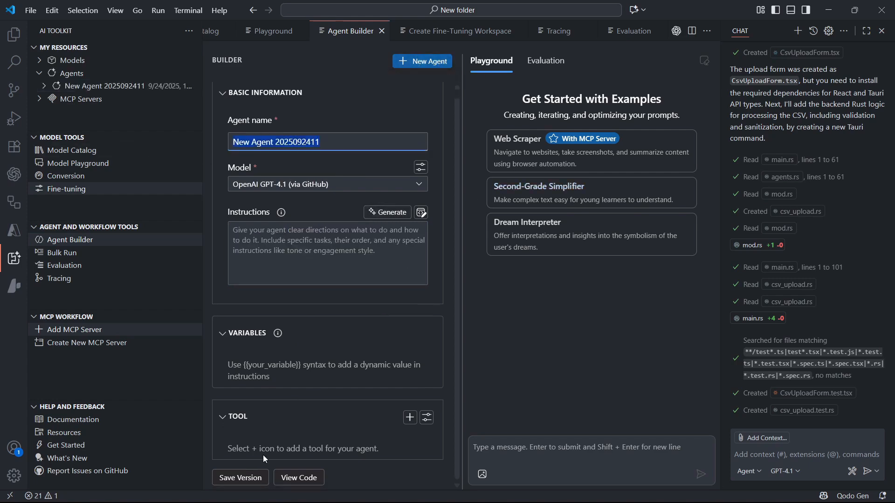
pyautogui.moveTo(542, 186)
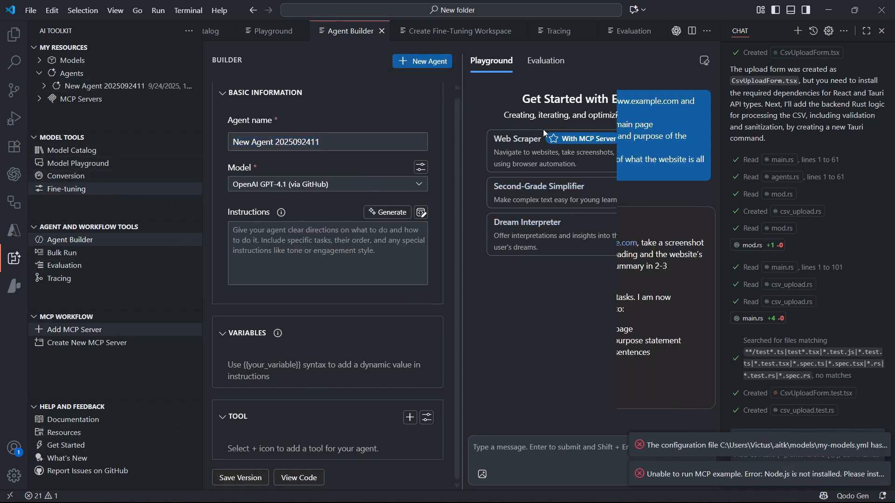
# - Start a fine-tuning workspace and pick a base model from the Model Catalog list
pyautogui.click(456, 31)
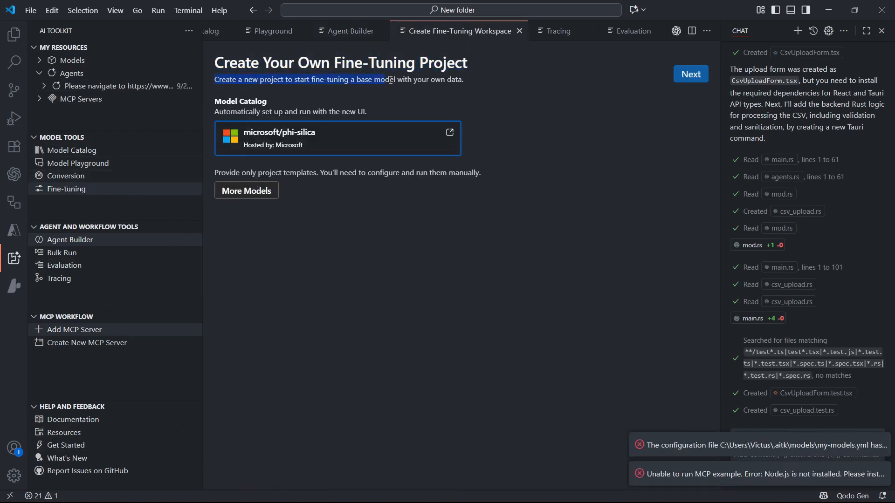
pyautogui.click(689, 75)
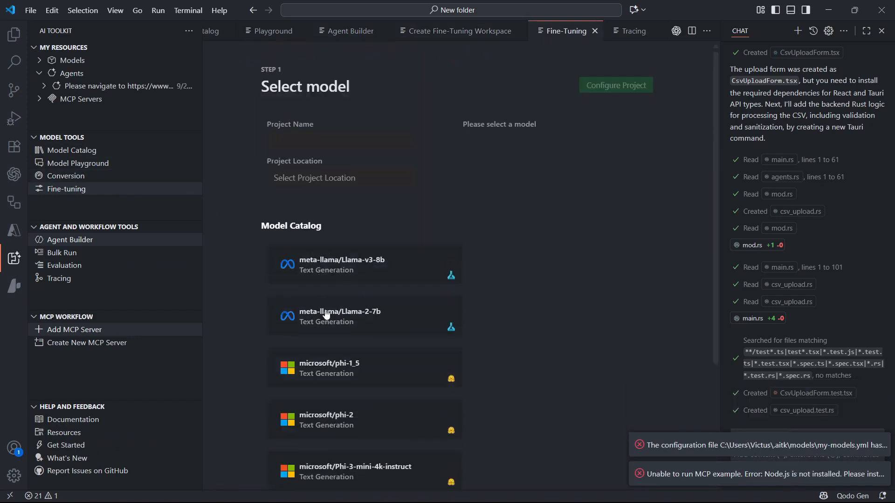
pyautogui.click(342, 263)
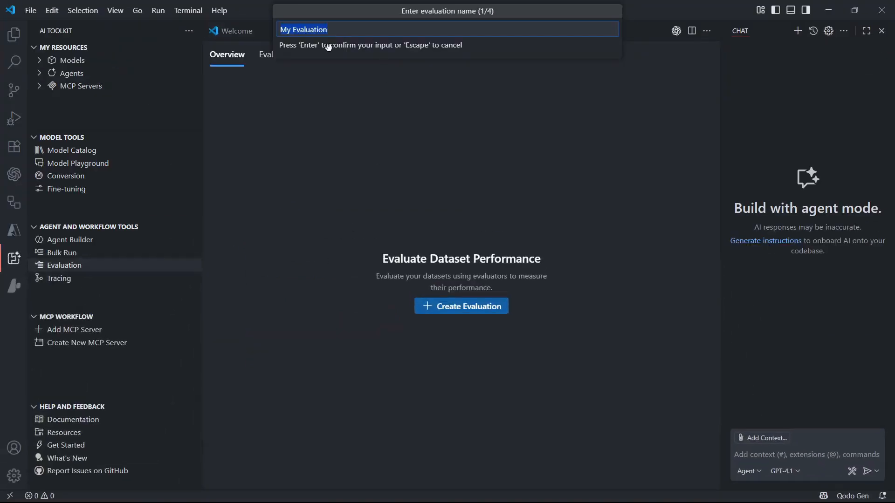
# - Create evaluator '23', try the Code-based (Python) type, then set it back to LLM-based
pyautogui.click(266, 55)
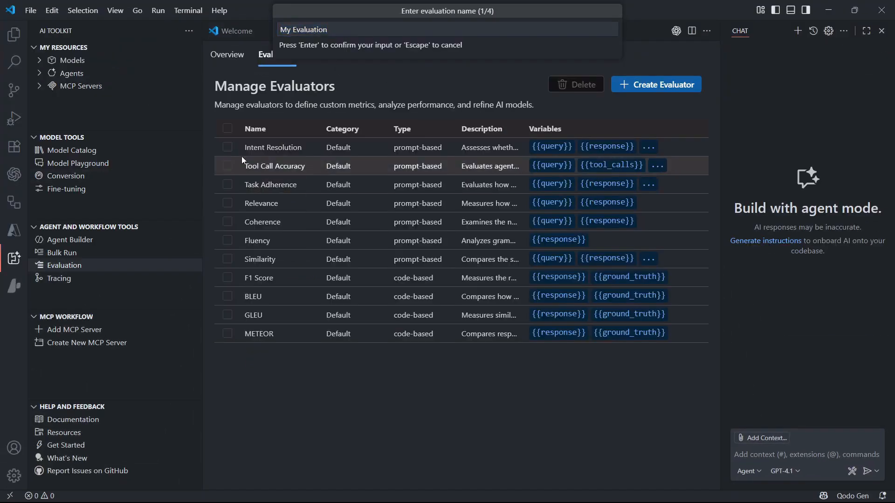
pyautogui.click(274, 166)
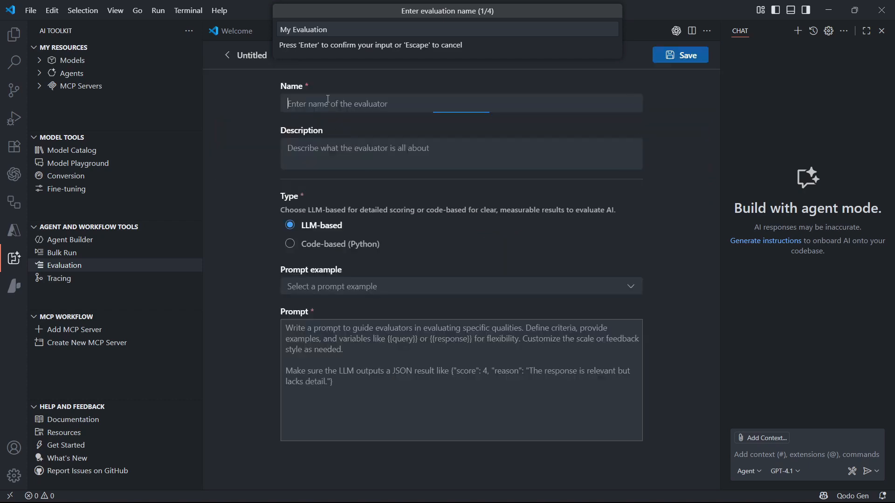
pyautogui.write('@3')
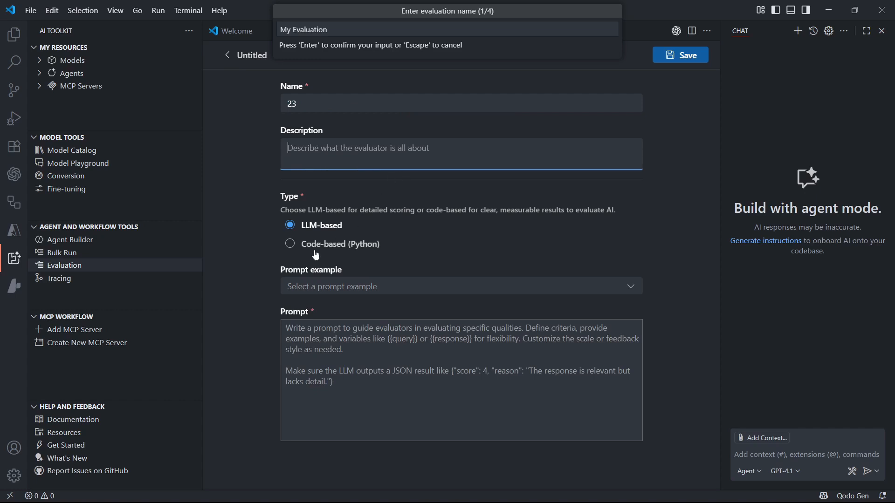
pyautogui.click(290, 244)
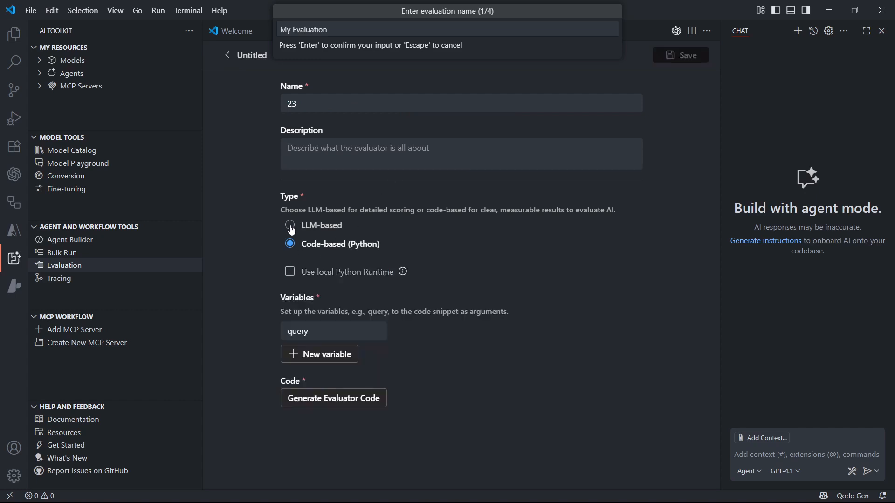
pyautogui.click(291, 224)
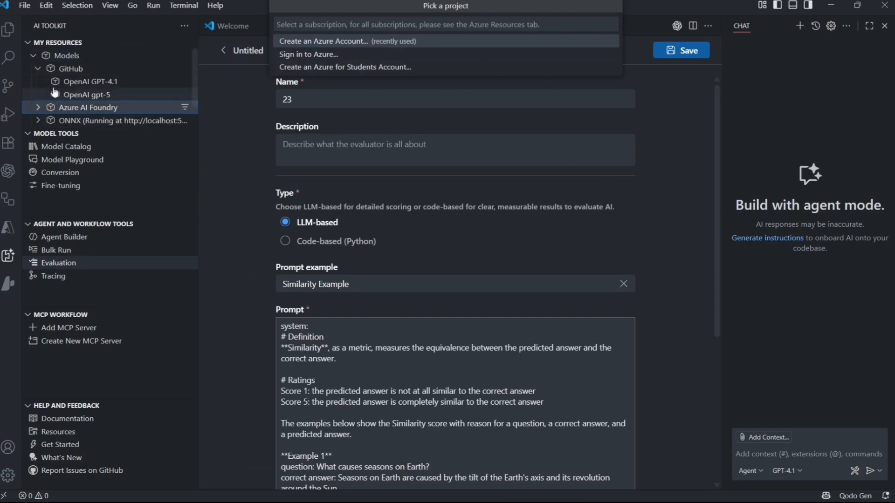
# - Fill the evaluator with the Similarity Example prompt and leave a blank Untitled-1 file open
pyautogui.click(89, 82)
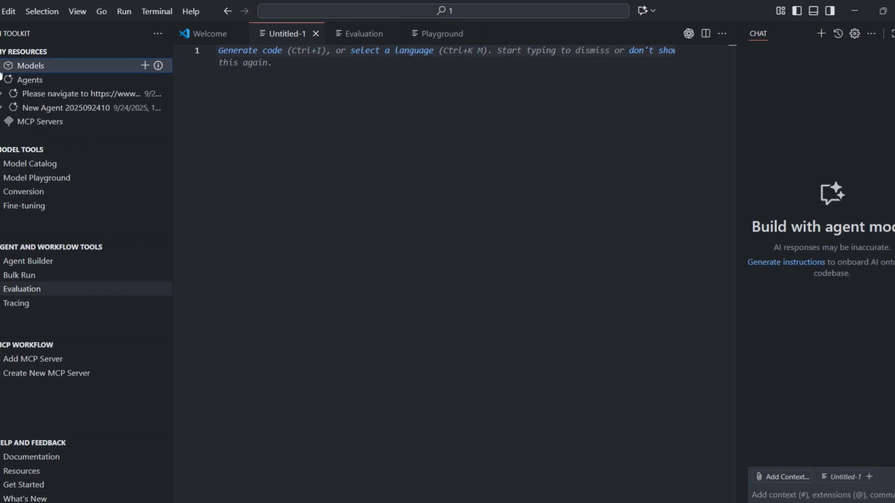
# - Browse down through the AI Toolkit model catalog sections
pyautogui.click(30, 164)
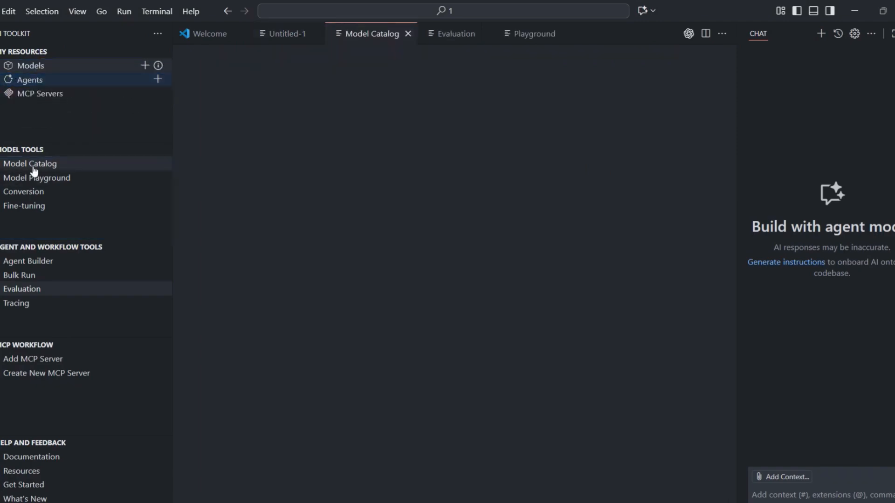
pyautogui.click(30, 164)
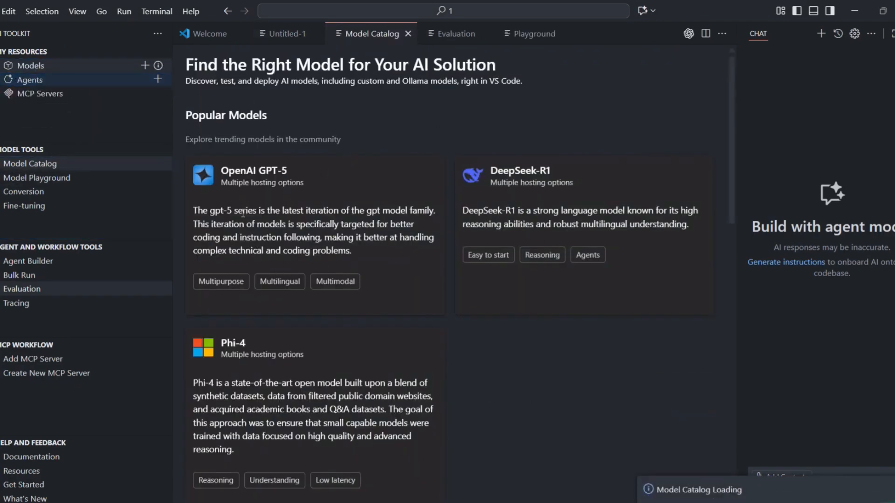
pyautogui.scroll(-3)
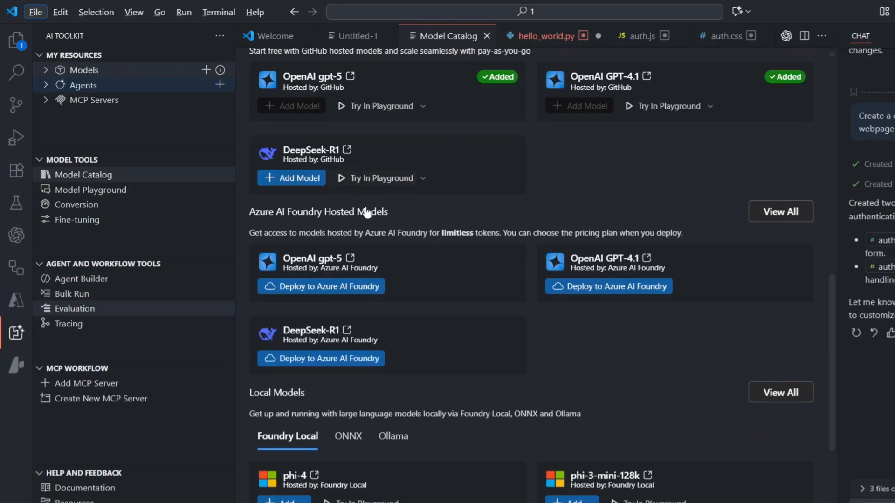
pyautogui.scroll(-3)
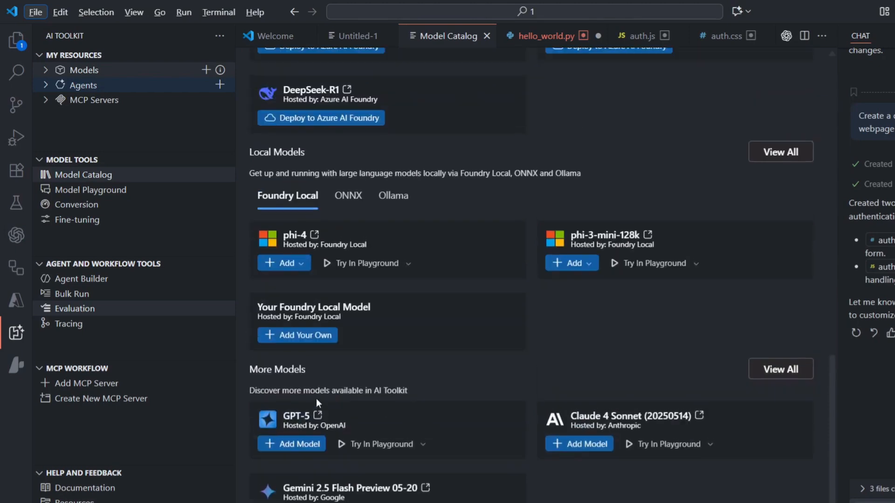
# - View all More Models, then reach model conversion and the MCP server templates
pyautogui.click(780, 369)
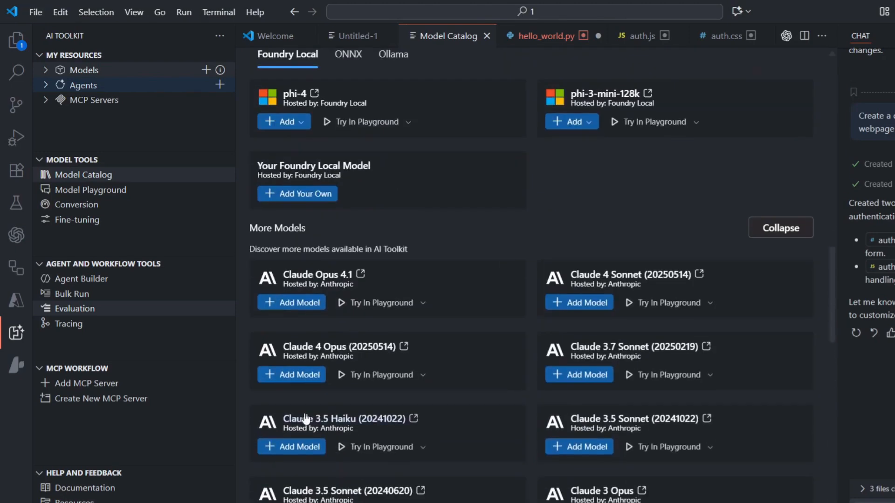
pyautogui.scroll(-3)
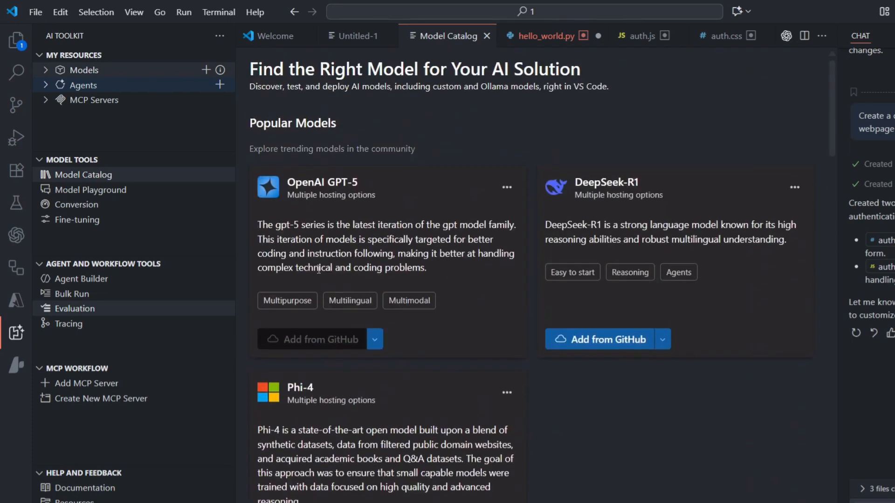
pyautogui.scroll(-3)
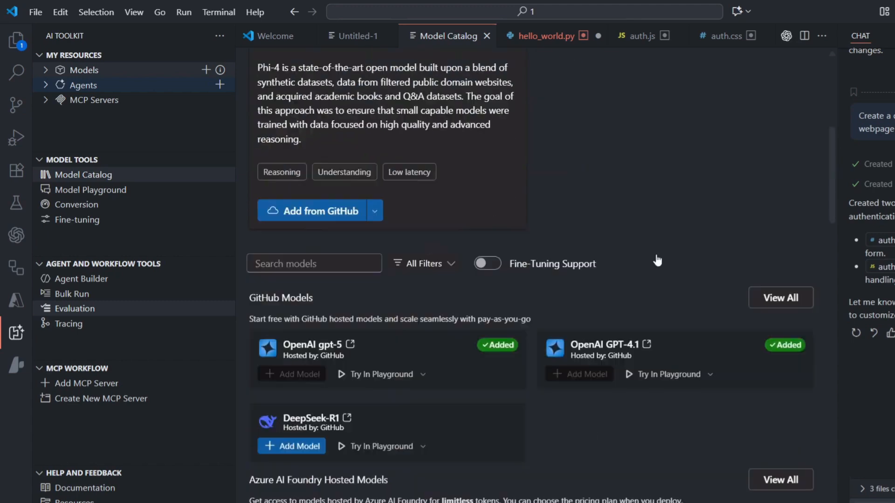
pyautogui.scroll(-3)
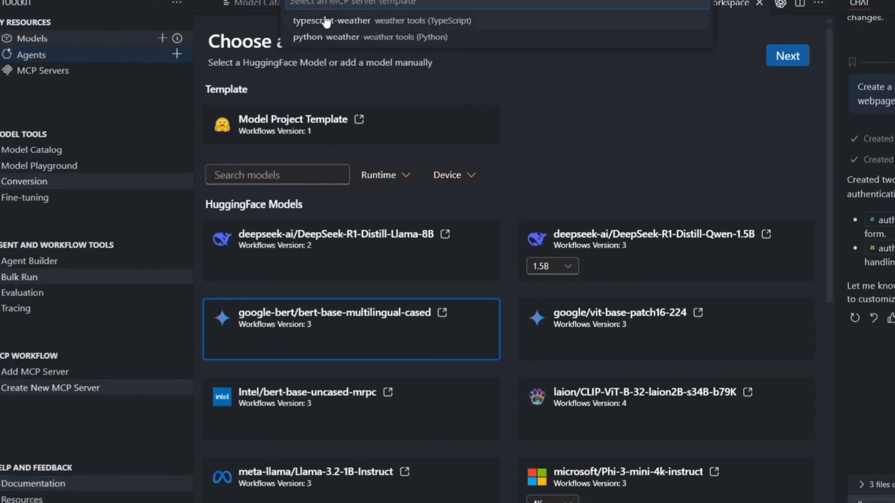
# - Choose the typescript-weather MCP server template and go to the AI Toolkit documentation
pyautogui.click(332, 20)
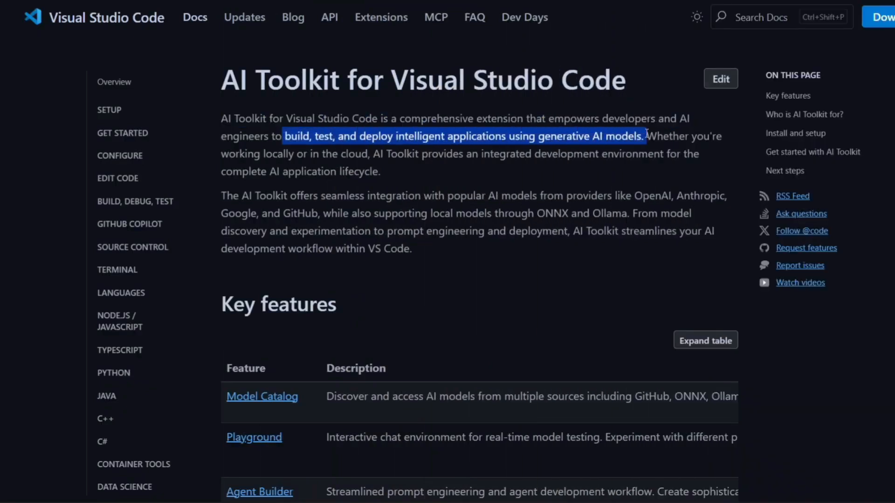
# - Select the docs paragraph on OpenAI, Anthropic, Google and GitHub model integration
pyautogui.moveTo(221, 195); pyautogui.dragTo(410, 195)
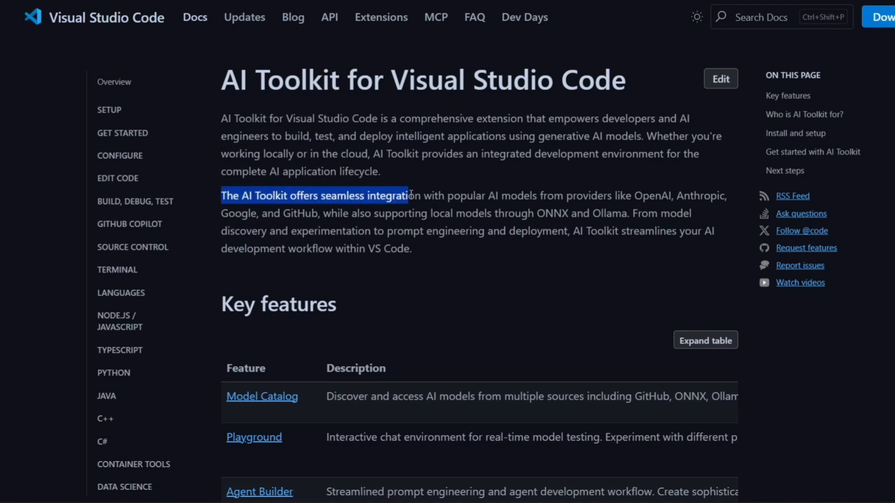
pyautogui.moveTo(408, 195); pyautogui.dragTo(688, 214)
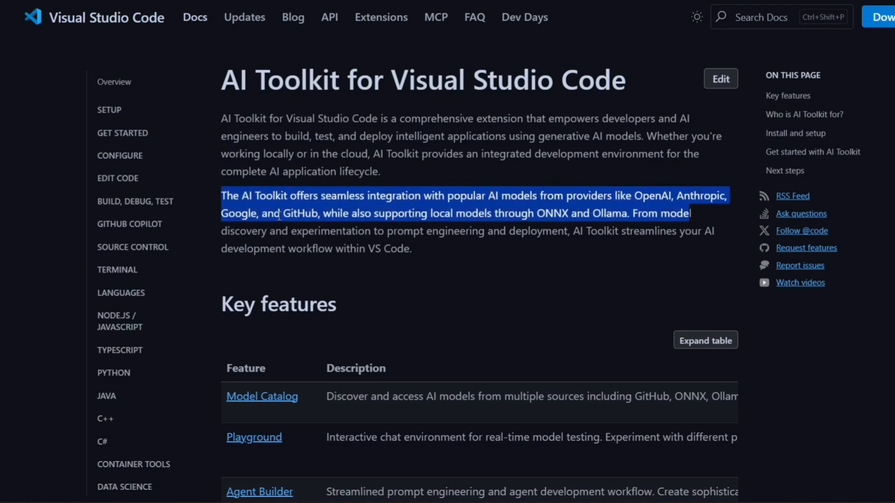
pyautogui.click(585, 228)
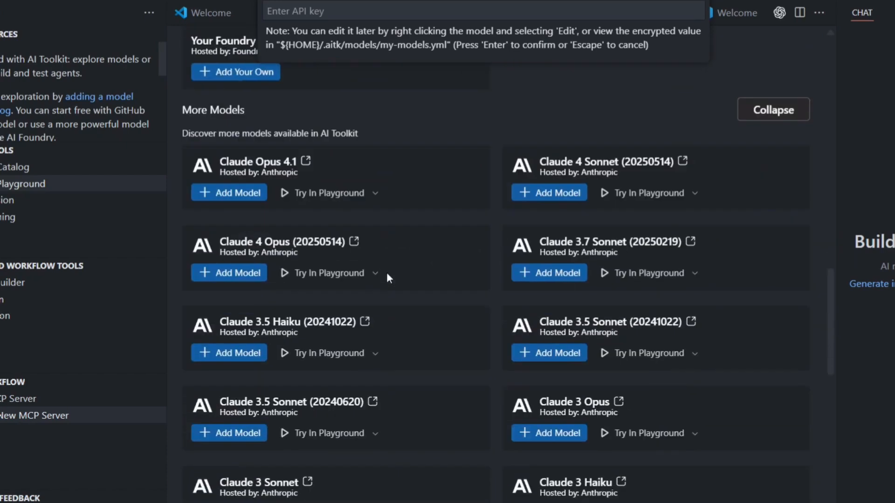
pyautogui.scroll(-3)
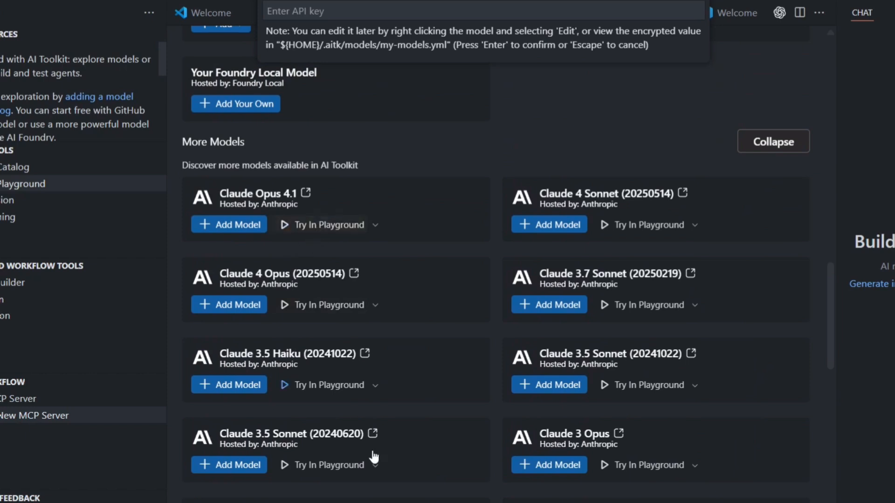
pyautogui.moveTo(641, 225)
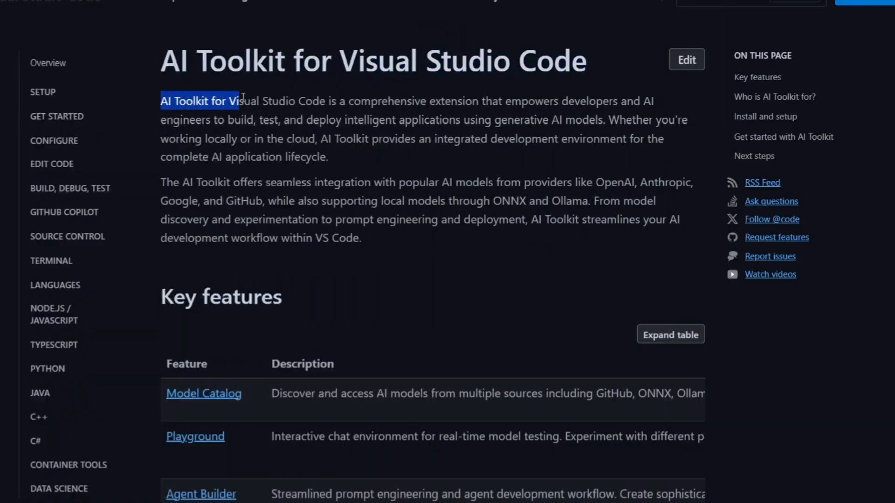
# - Highlight the intro sentence's 'build, test, and deploy intelligent applications using generative AI models' phrase
pyautogui.moveTo(234, 100); pyautogui.dragTo(653, 101)
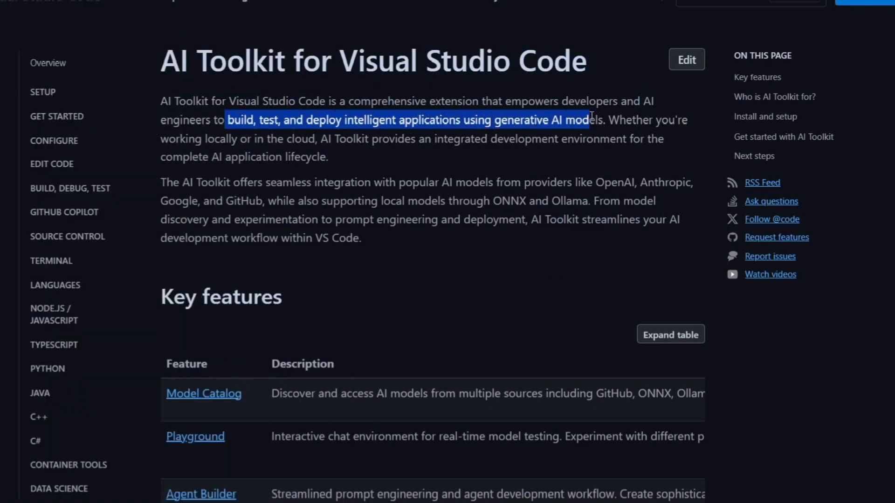
pyautogui.moveTo(161, 182); pyautogui.dragTo(243, 182)
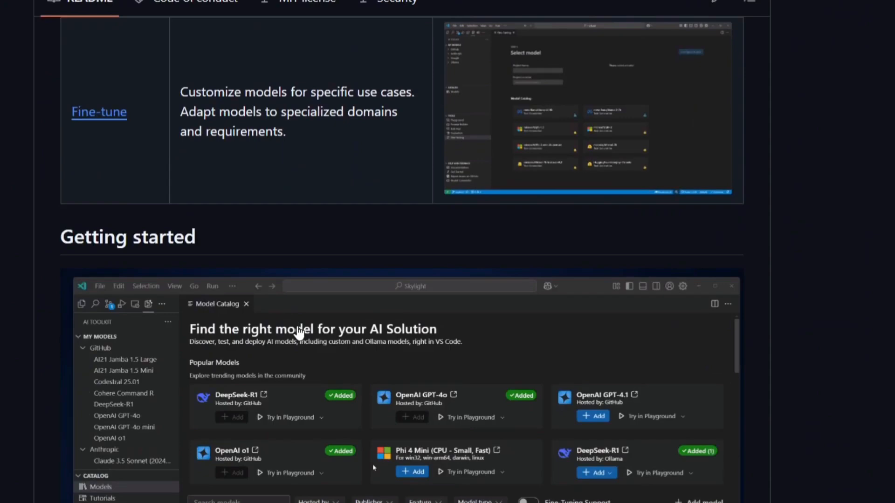
# - Read the README's Getting started and Build AI agents sections, then return to the repo top
pyautogui.scroll(-3)
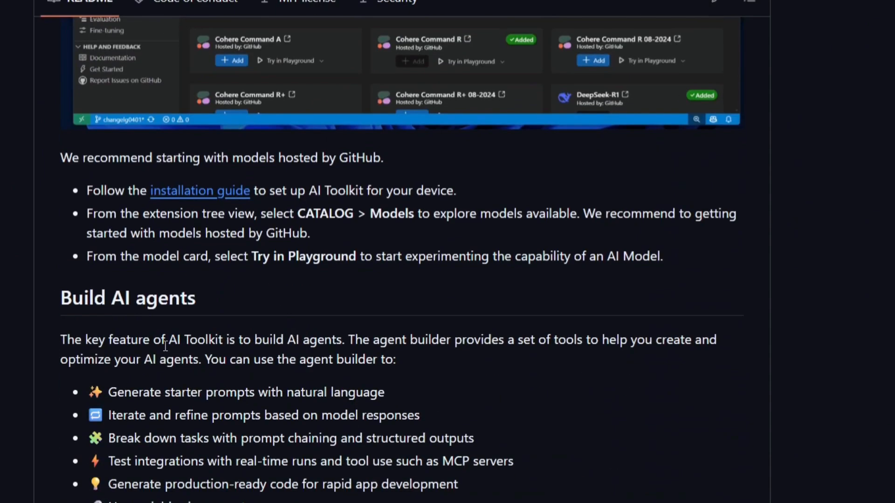
pyautogui.scroll(-3)
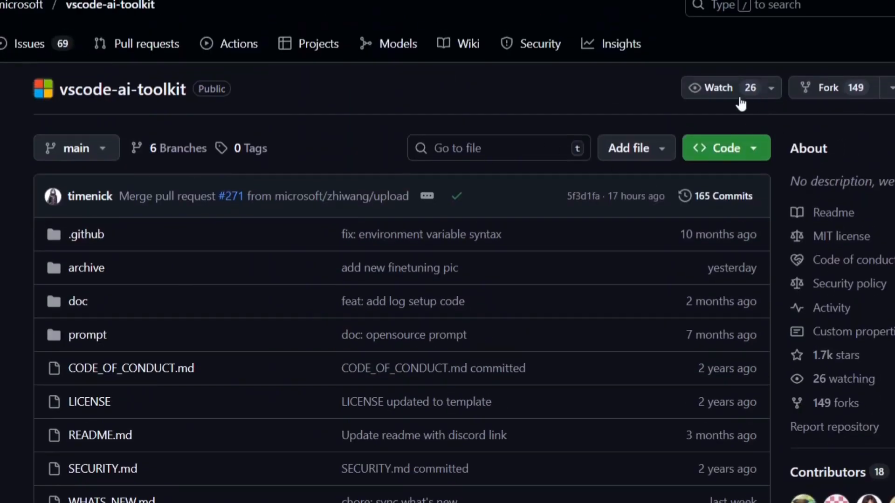
pyautogui.click(725, 149)
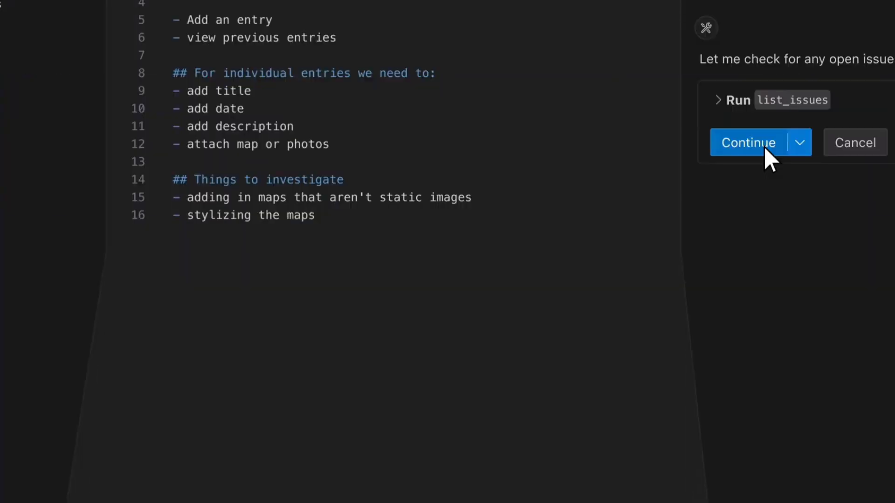
# - Allow list_issues, send the Figma-based HTML/CSS request for issue #3, and allow get_Figma_data
pyautogui.click(748, 142)
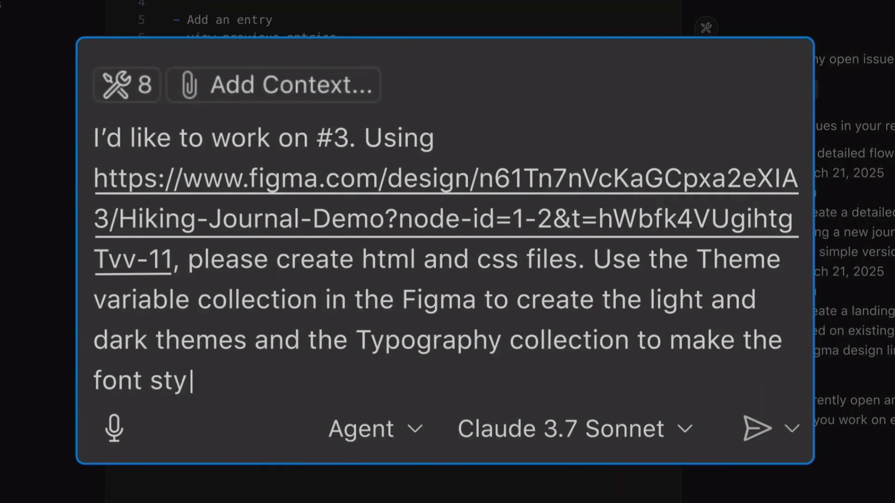
pyautogui.write('les.')
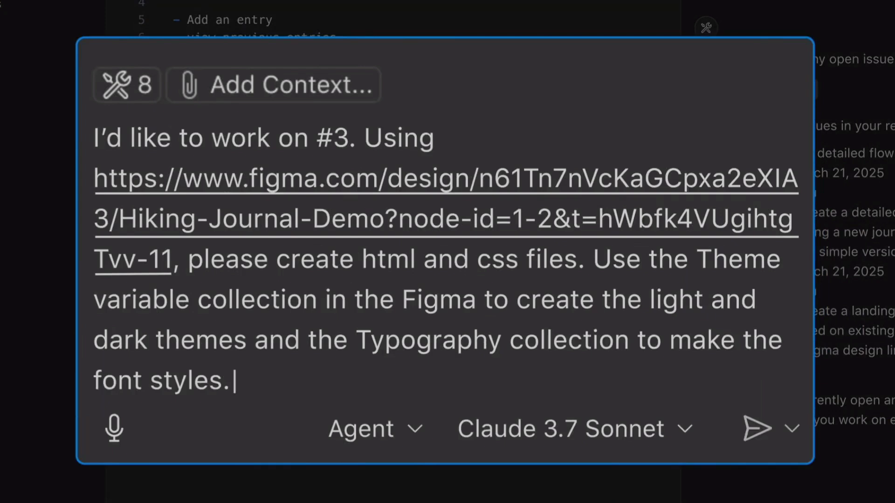
pyautogui.click(756, 429)
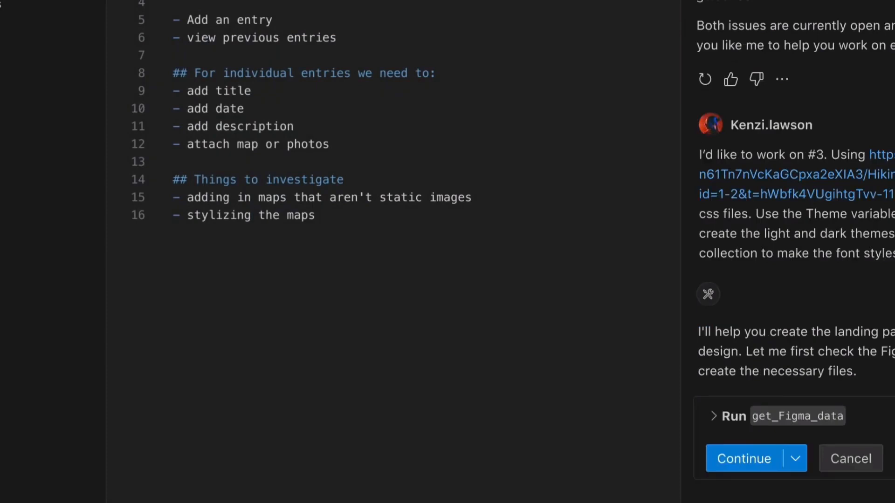
pyautogui.click(742, 458)
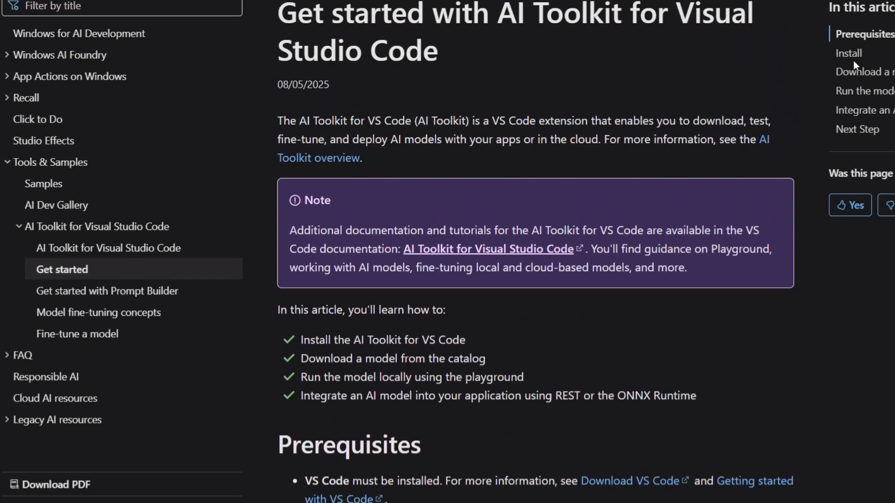
# - Read the Get started with AI Toolkit article past the Note box down to Prerequisites
pyautogui.scroll(-3)
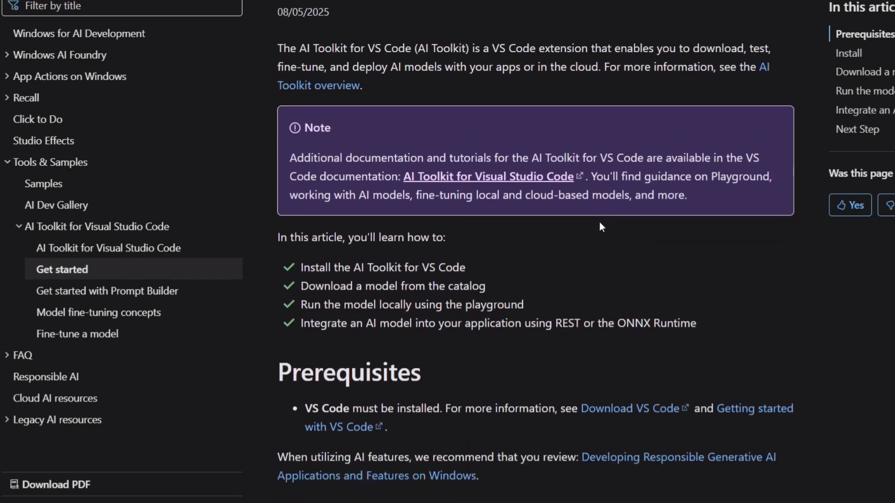
pyautogui.scroll(-3)
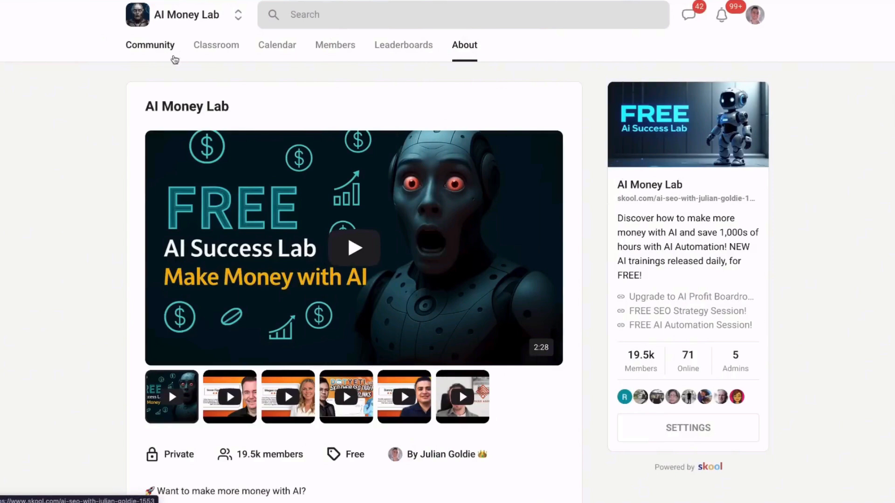
# - Visit the AI Money Lab Community, Classroom and About pages, ending on the Classroom course list
pyautogui.click(150, 45)
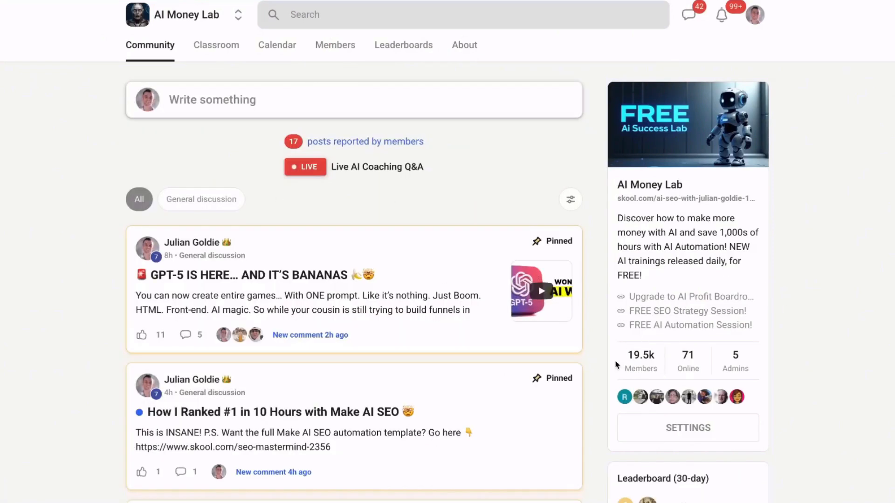
pyautogui.moveTo(416, 151)
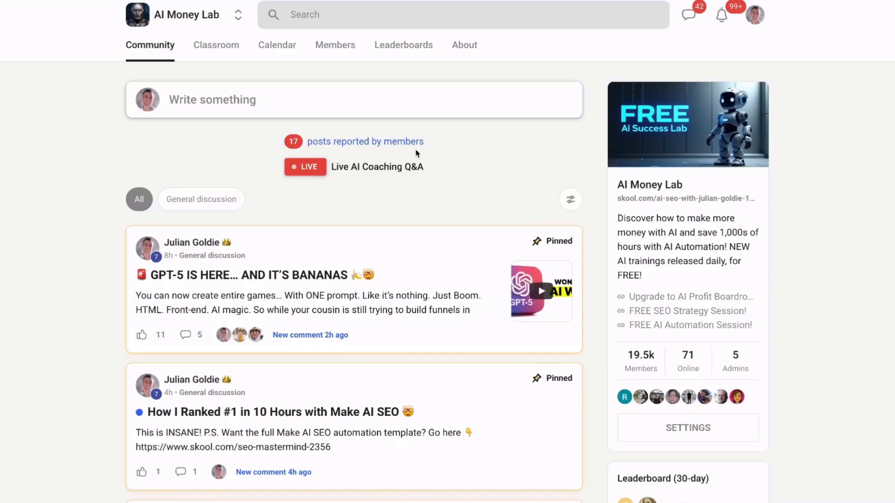
pyautogui.click(215, 45)
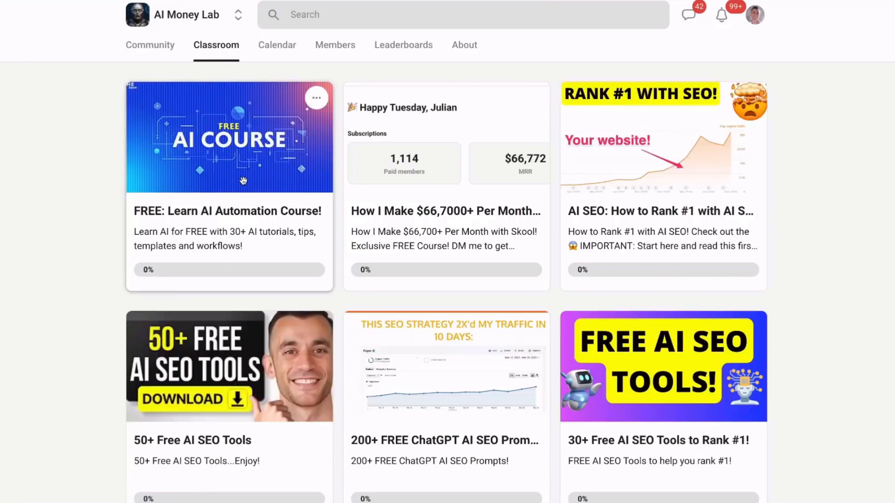
pyautogui.click(464, 45)
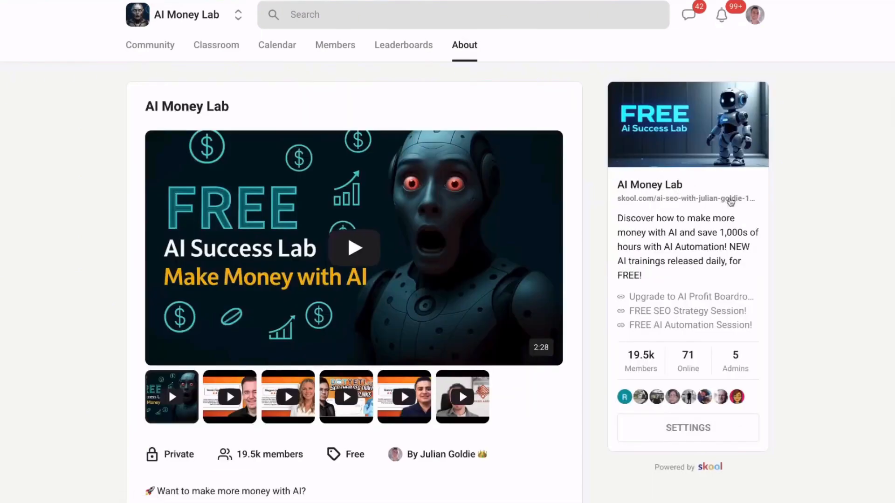
pyautogui.moveTo(169, 59)
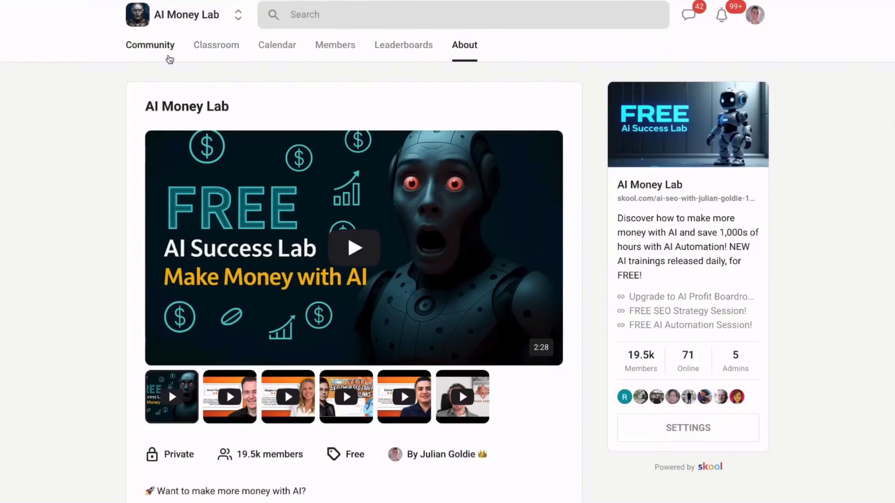
pyautogui.moveTo(261, 160)
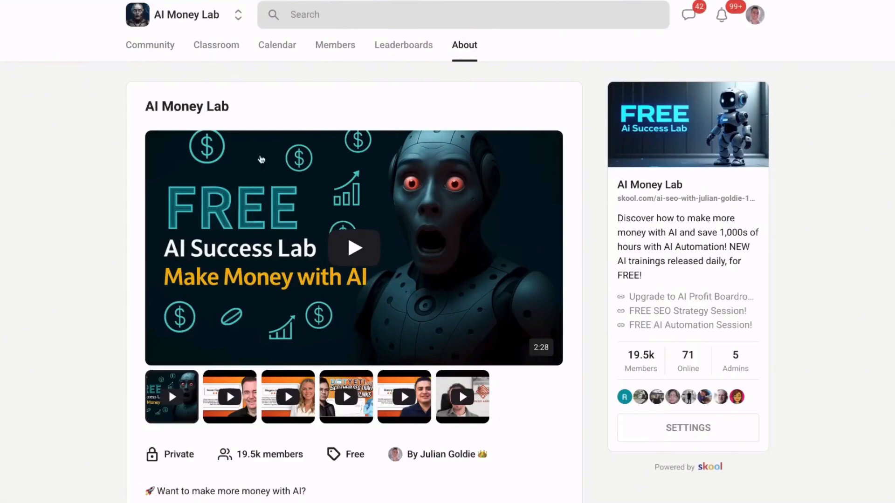
pyautogui.click(149, 45)
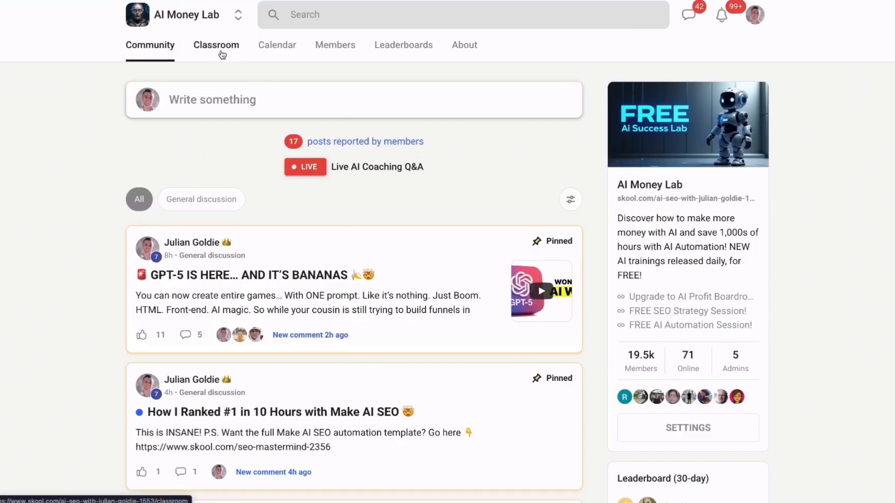
pyautogui.click(216, 45)
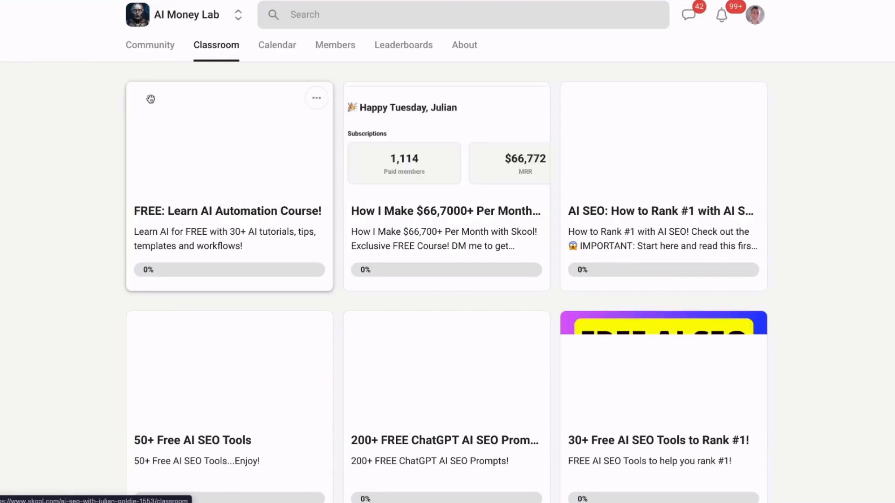